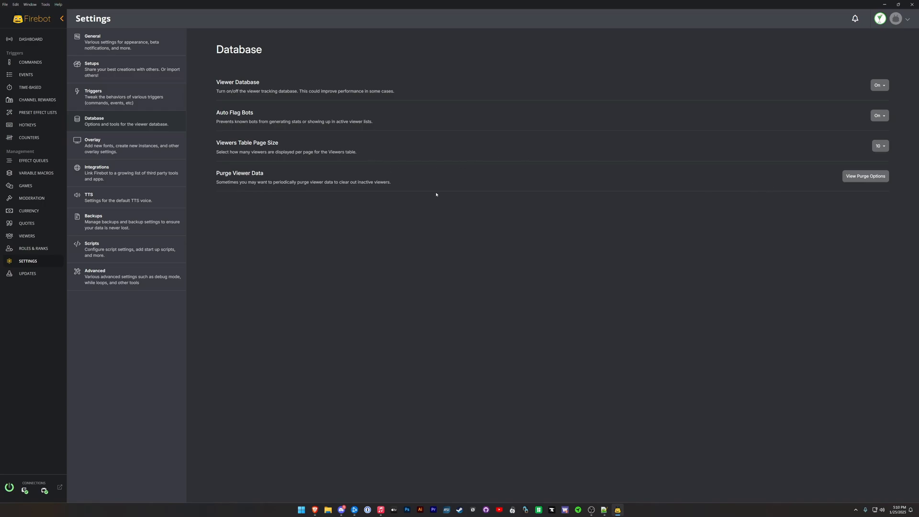
pyautogui.moveTo(549, 75)
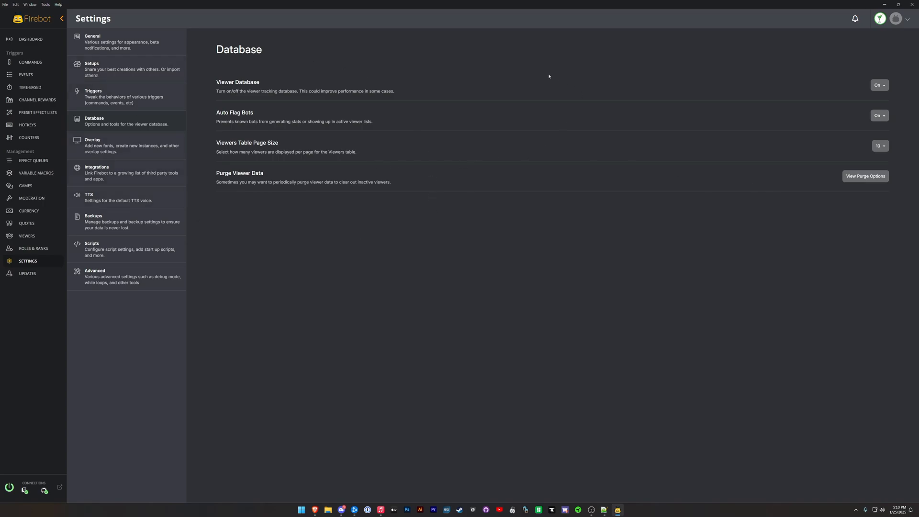
pyautogui.moveTo(406, 149)
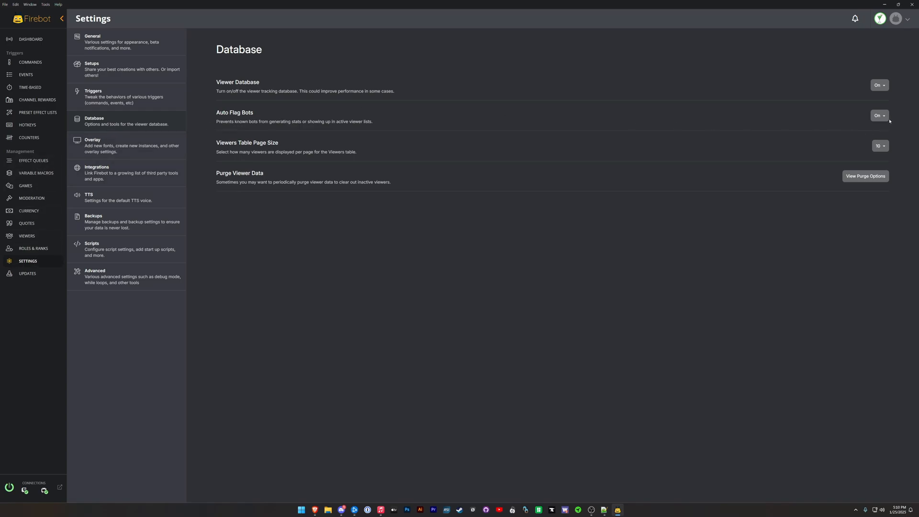
pyautogui.moveTo(879, 85)
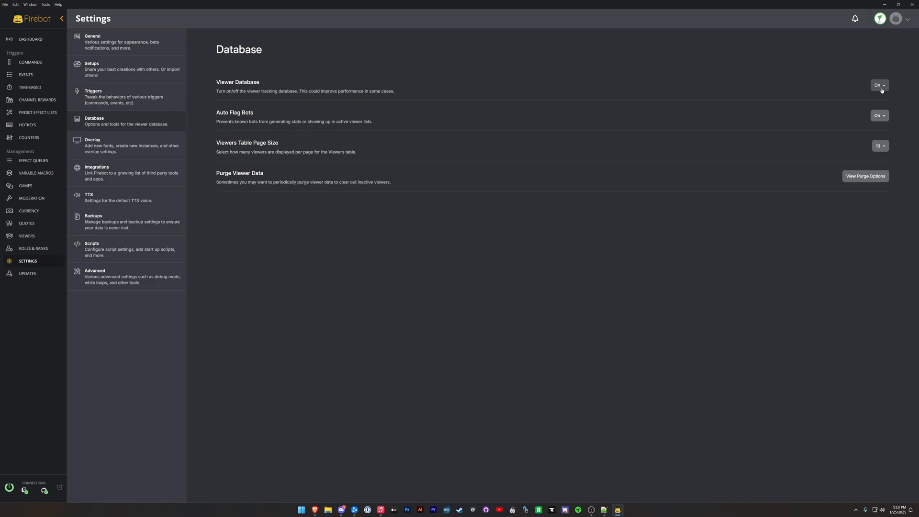
pyautogui.moveTo(899, 80)
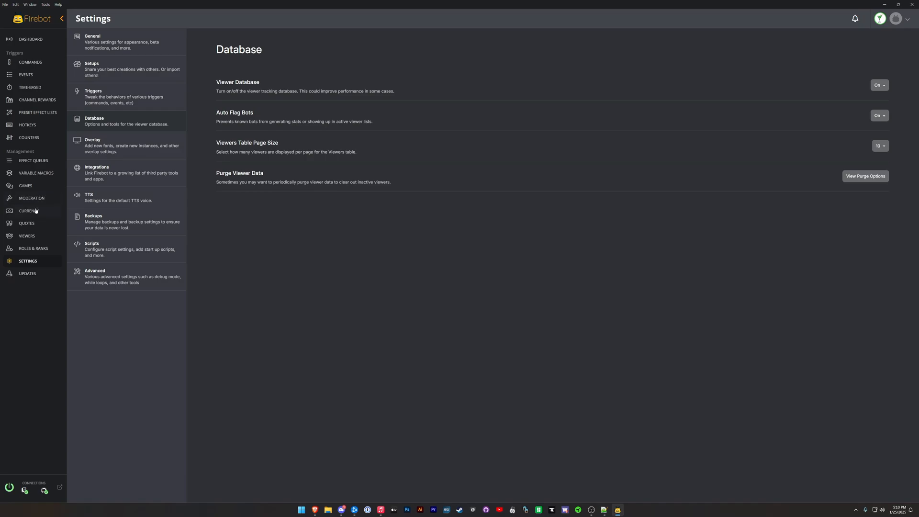
# Step: Open the Points currency from the Currency page and inspect its Name field
pyautogui.click(30, 211)
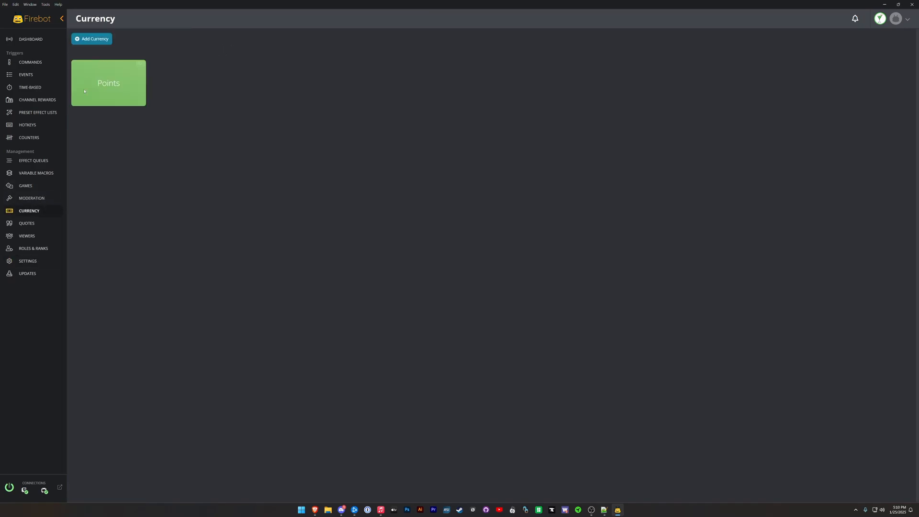
pyautogui.click(109, 82)
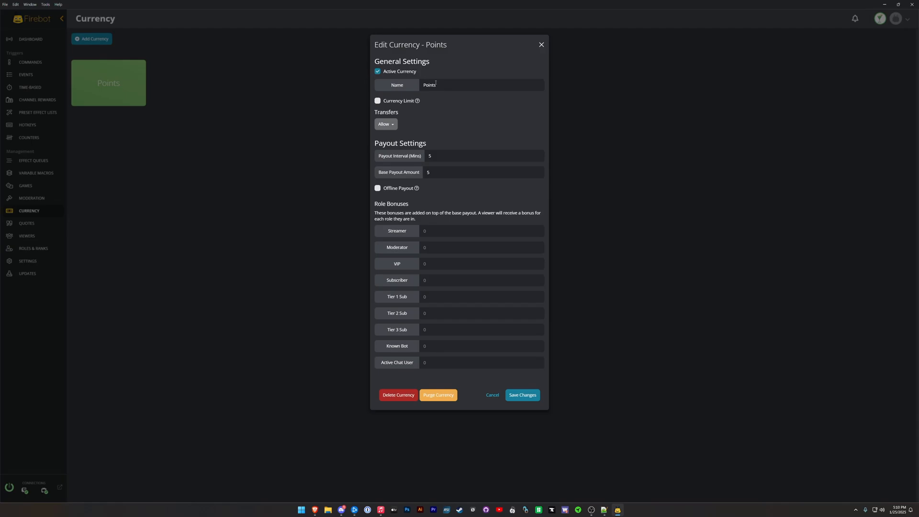
pyautogui.click(480, 85)
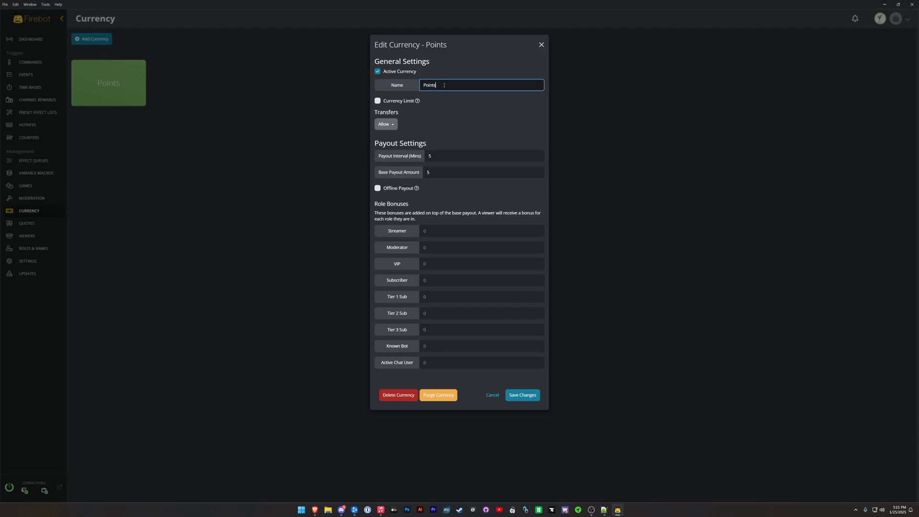
pyautogui.doubleClick(430, 85)
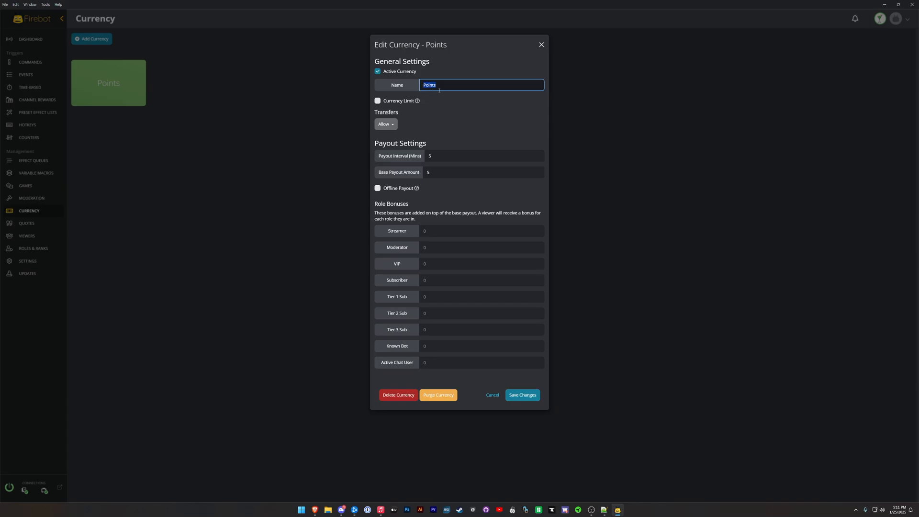
pyautogui.moveTo(447, 187)
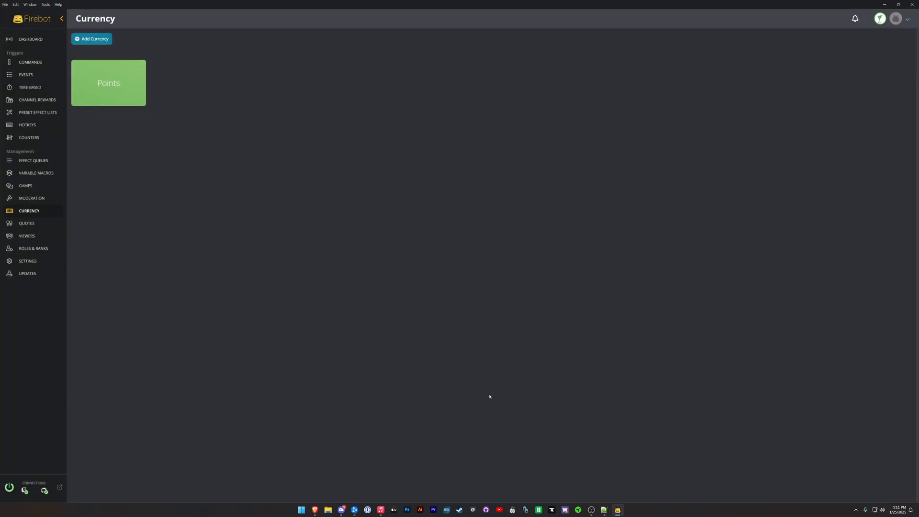
pyautogui.moveTo(213, 140)
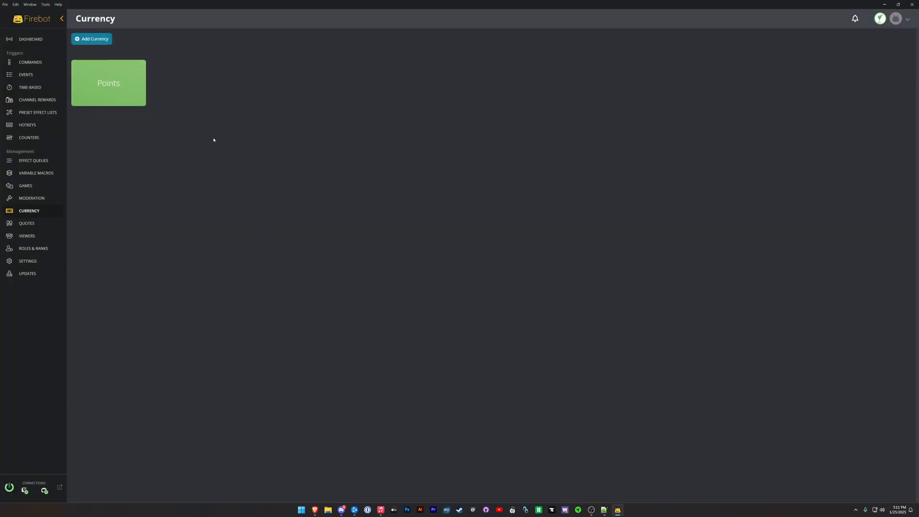
pyautogui.moveTo(89, 257)
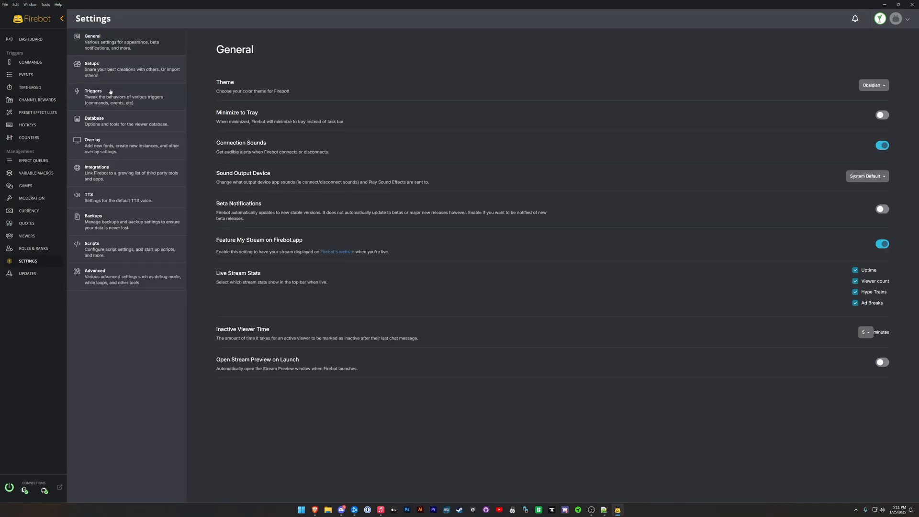
# Step: Load the 'Chat Game Spin by heyaapl' setup file into the Import Setup dialog
pyautogui.click(92, 69)
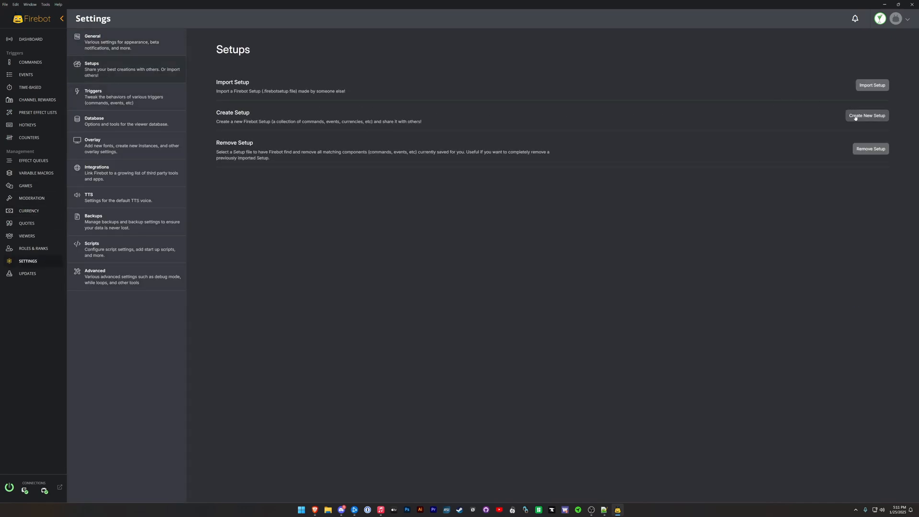
pyautogui.click(871, 85)
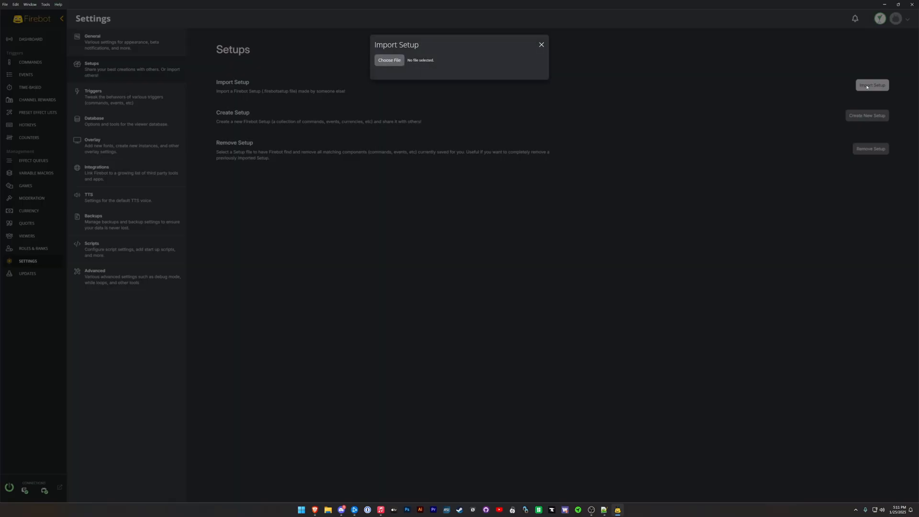
pyautogui.click(388, 59)
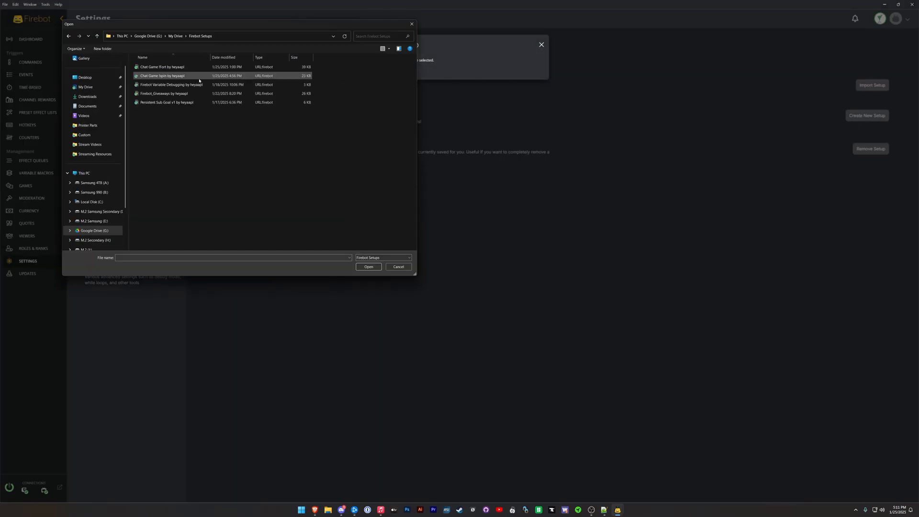
pyautogui.click(161, 76)
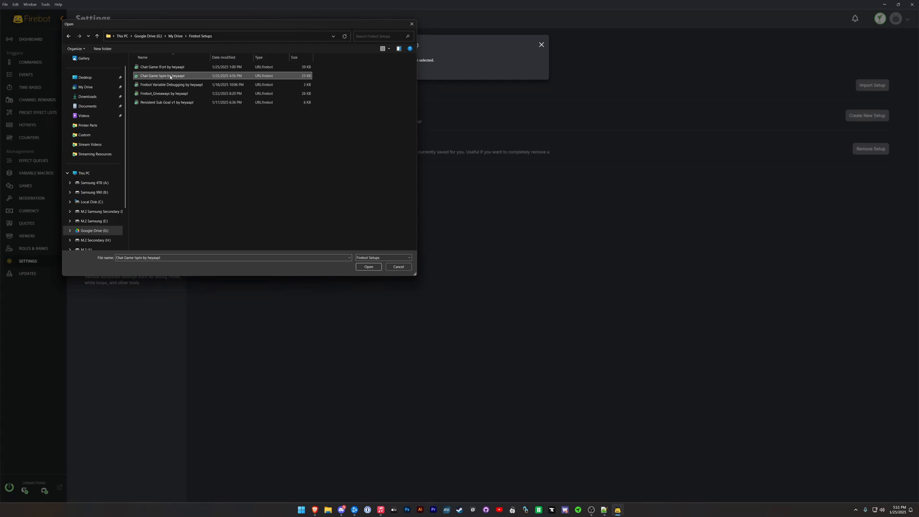
pyautogui.click(368, 267)
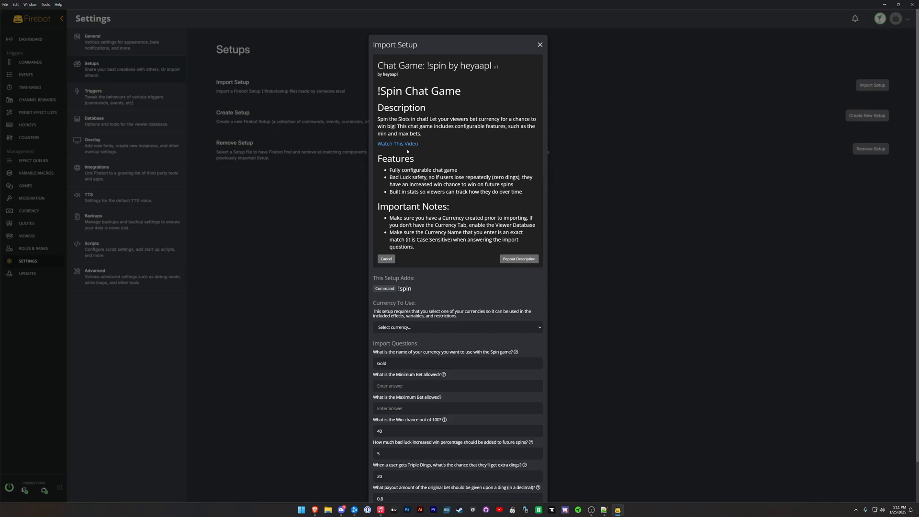
pyautogui.moveTo(408, 151)
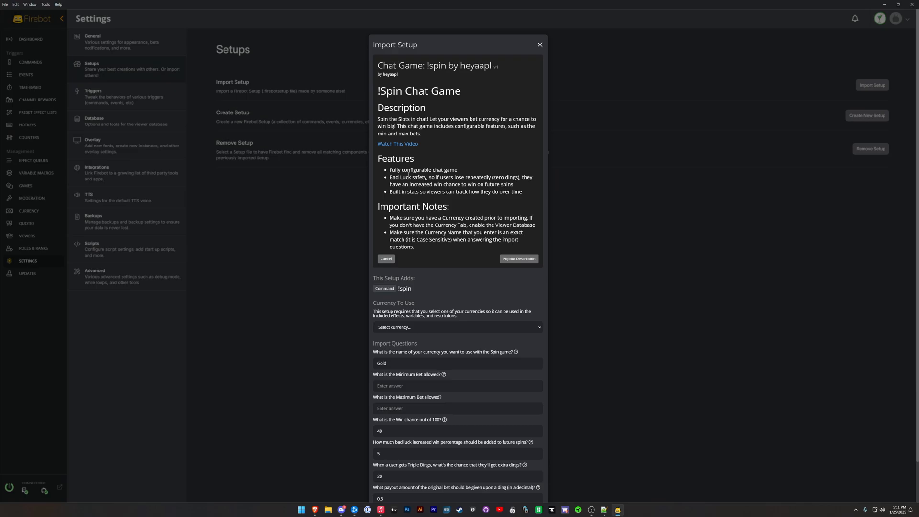
pyautogui.moveTo(454, 203)
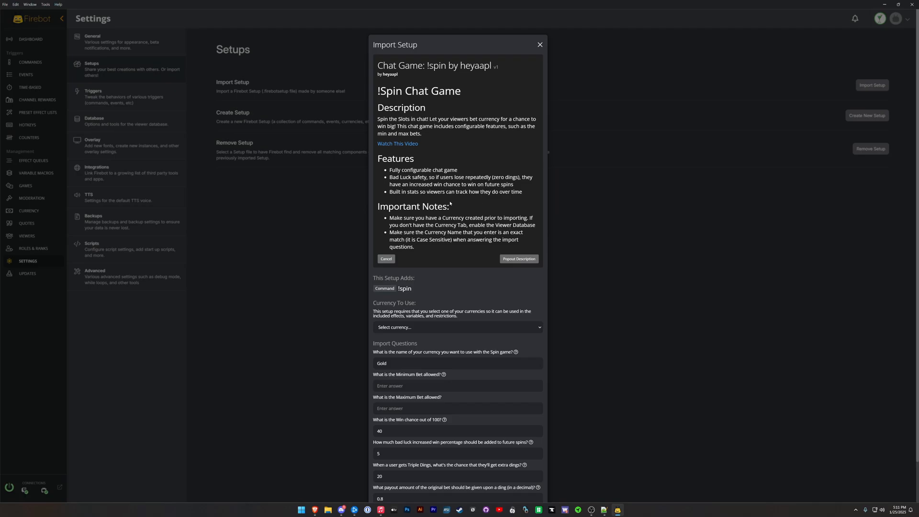
pyautogui.moveTo(456, 206)
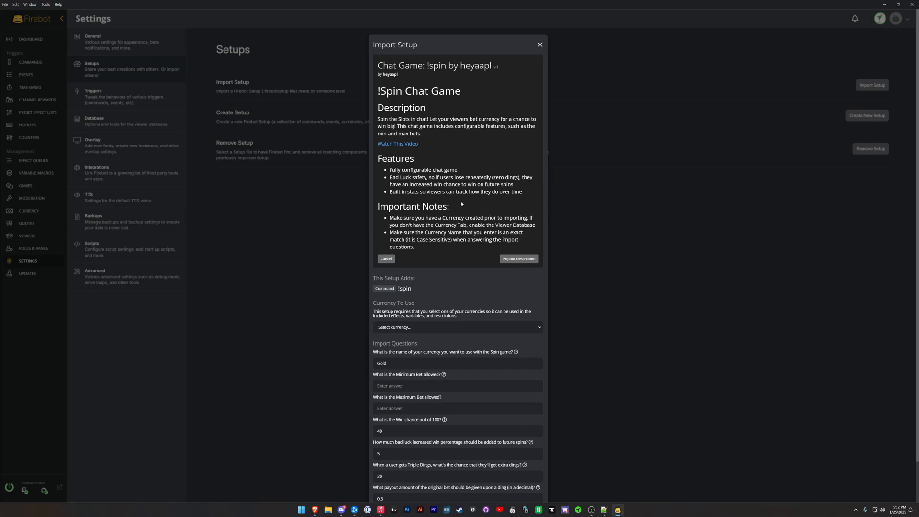
# Step: Scroll through the !spin import notes and expand the Currency To Use list
pyautogui.scroll(-3)
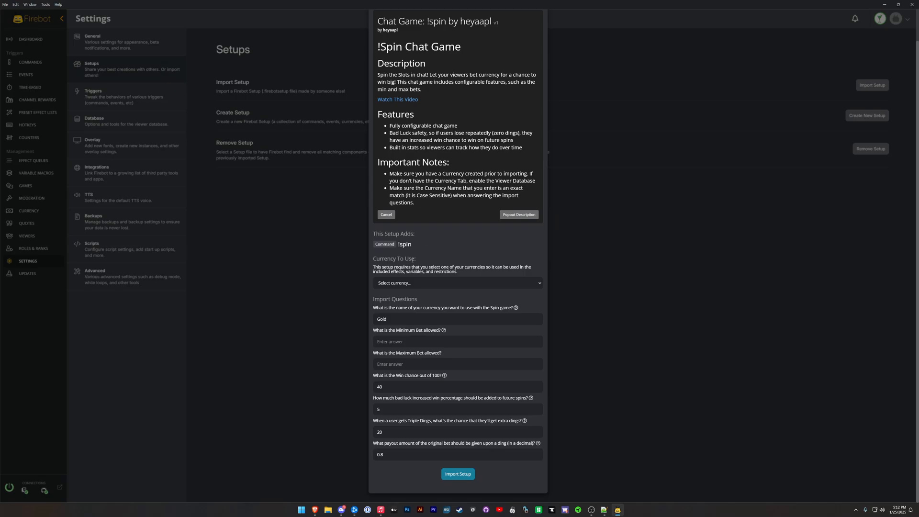
pyautogui.click(458, 283)
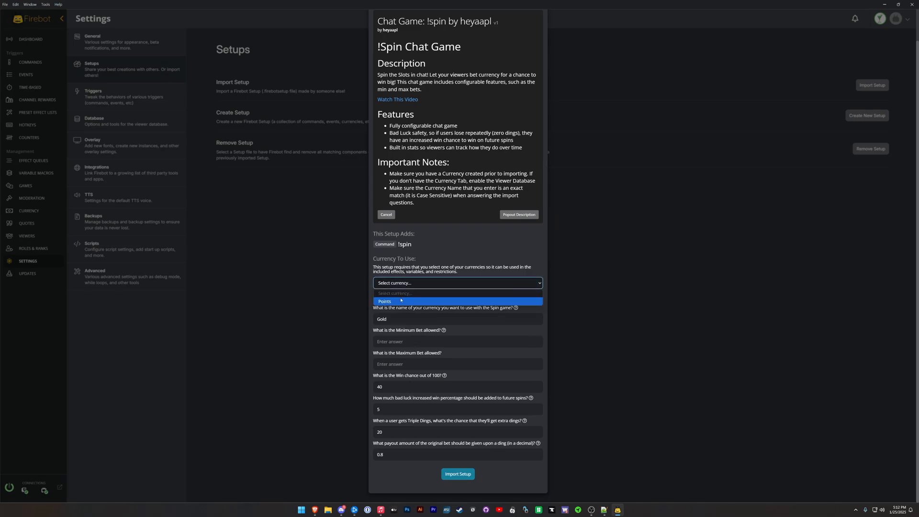
# Step: Answer the !spin questions: Points currency, currency name Points, minimum bet 1, maximum bet 5000
pyautogui.click(385, 302)
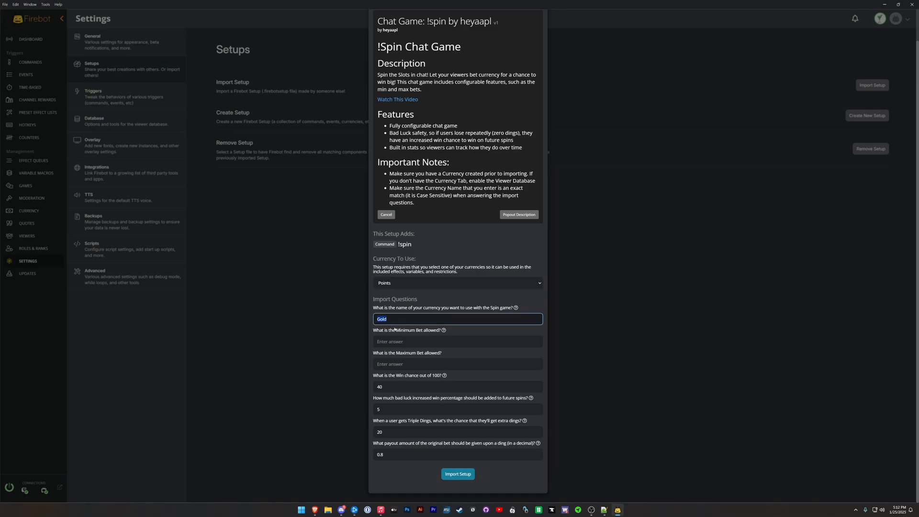
pyautogui.write('Points')
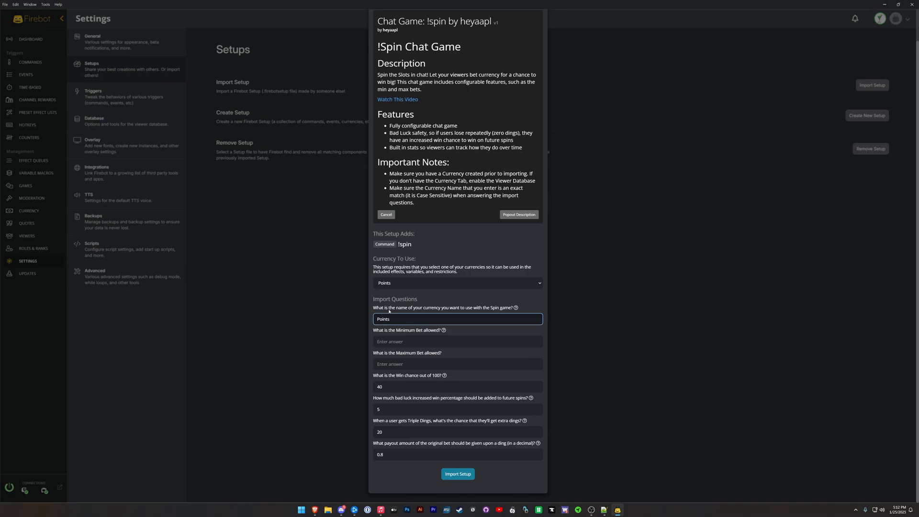
pyautogui.write('1')
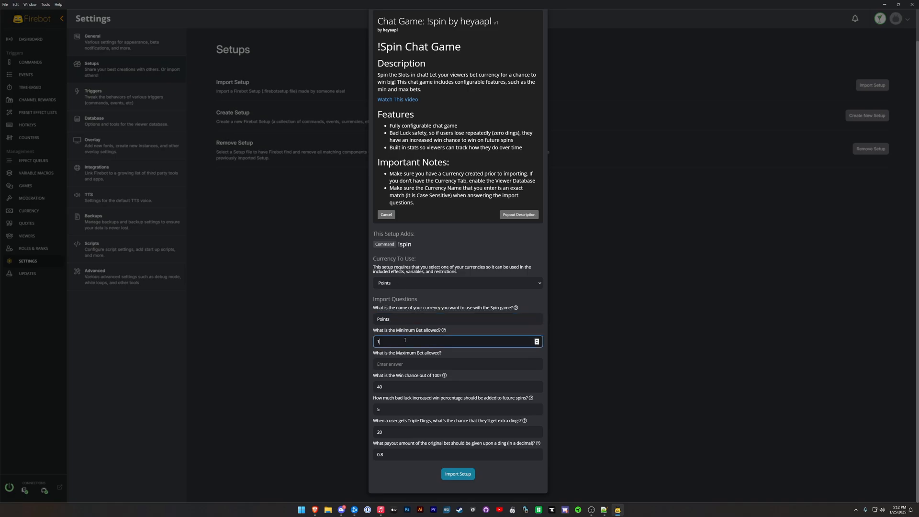
pyautogui.write('5')
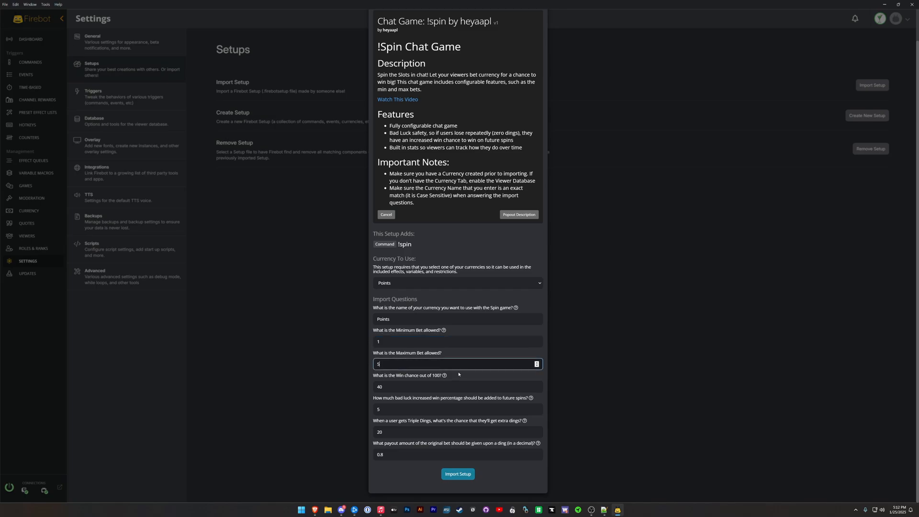
pyautogui.write('000')
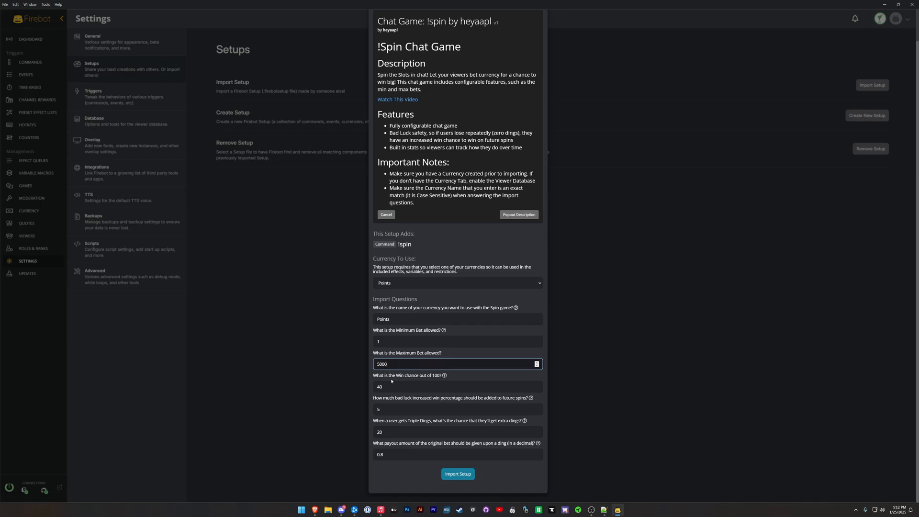
pyautogui.click(458, 341)
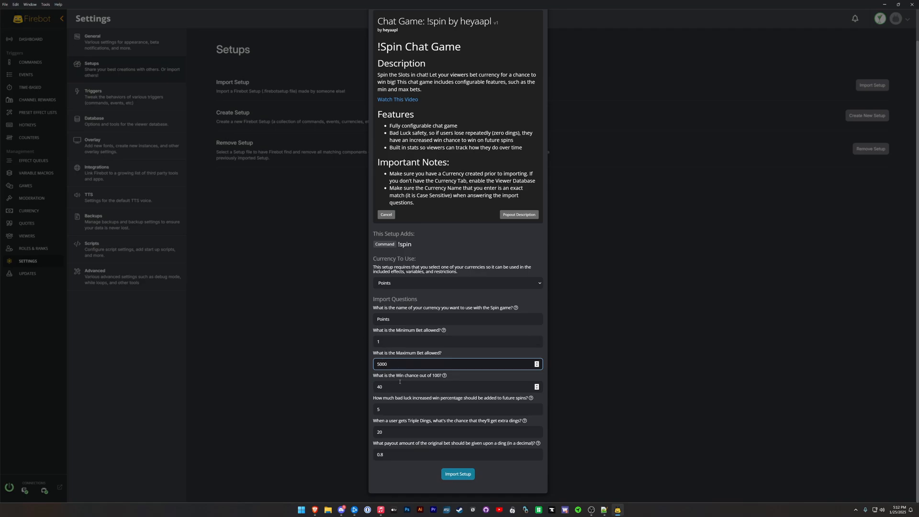
pyautogui.moveTo(444, 376)
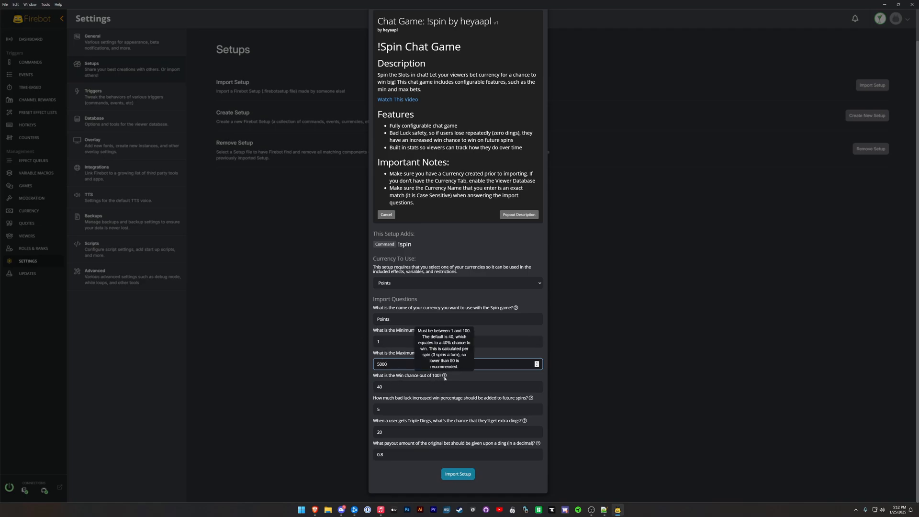
pyautogui.click(458, 364)
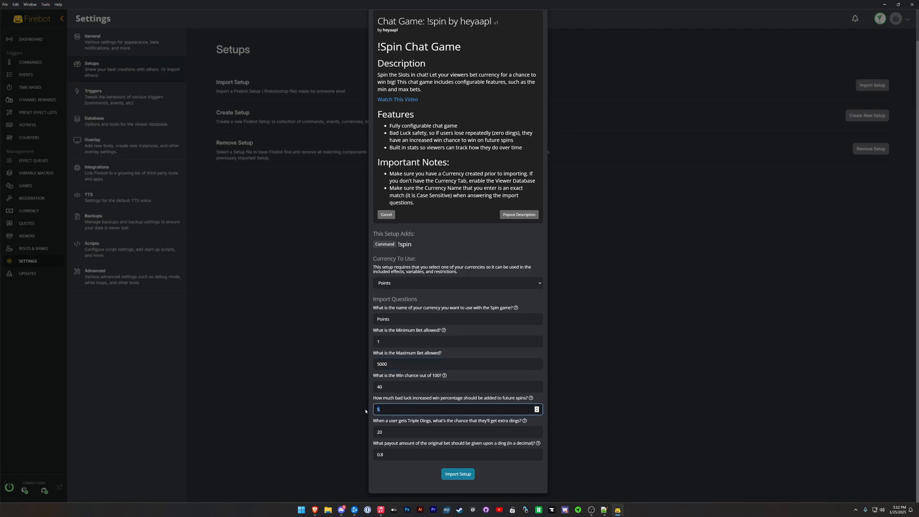
# Step: Review the win chance 40 and bad-luck bonus answers, then import the !spin setup
pyautogui.click(458, 386)
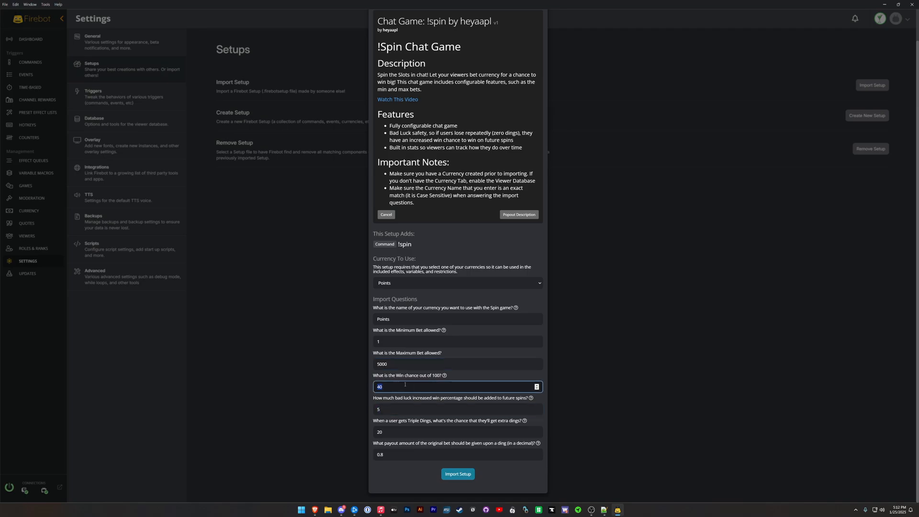
pyautogui.click(457, 409)
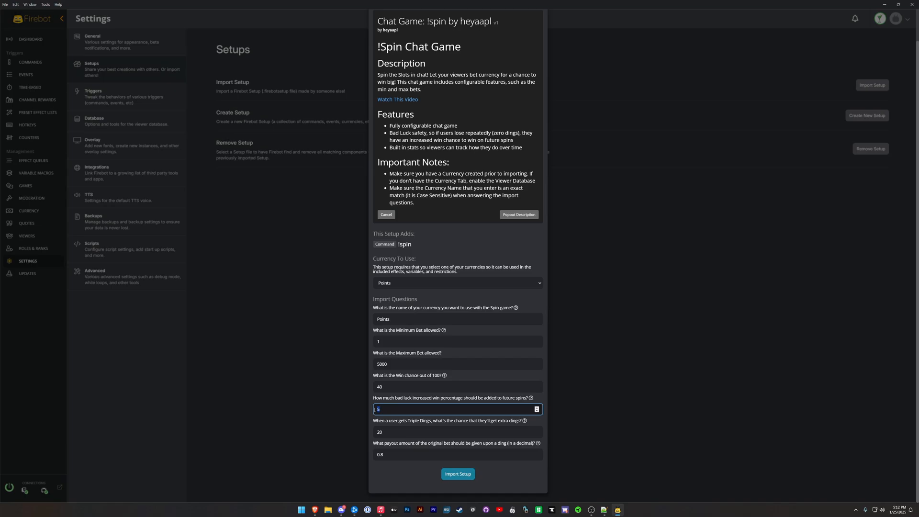
pyautogui.click(458, 387)
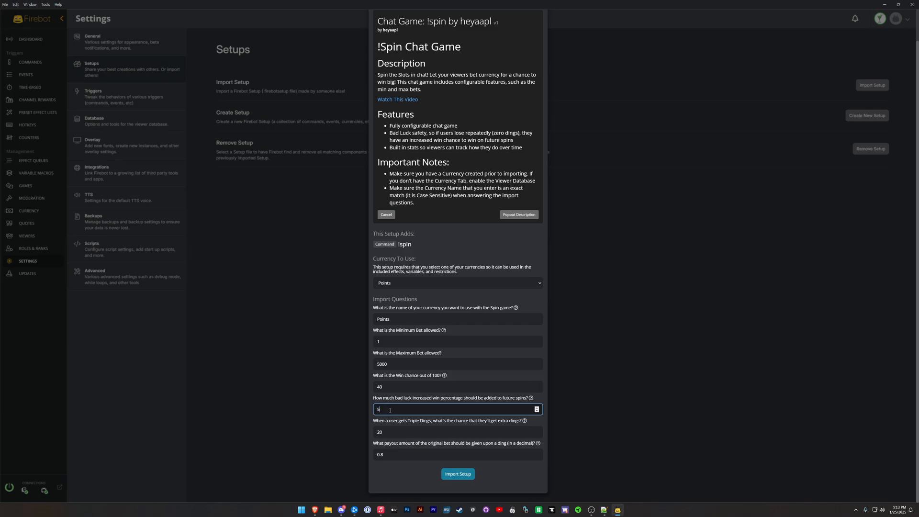
pyautogui.click(456, 386)
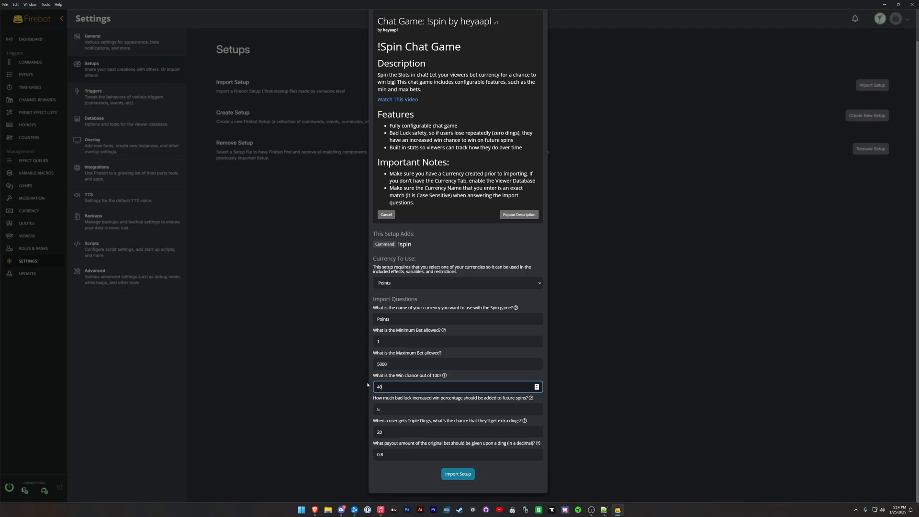
pyautogui.moveTo(385, 431)
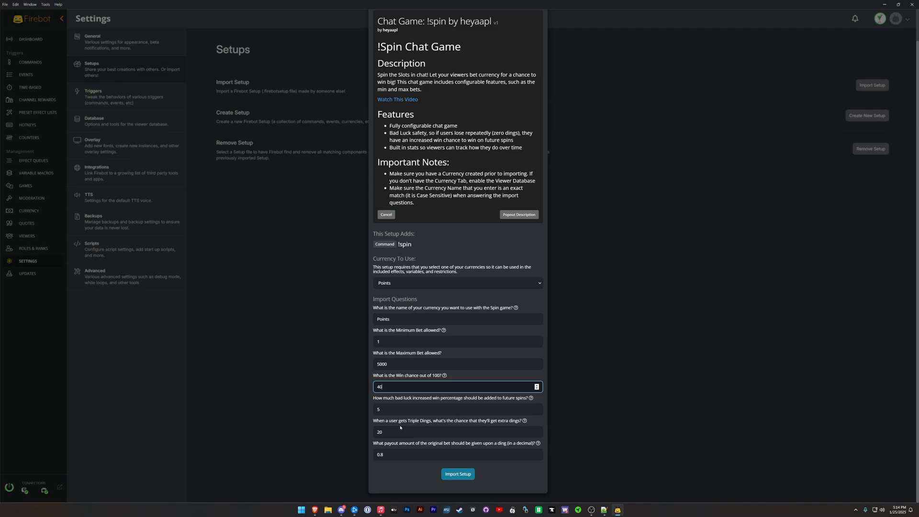
pyautogui.moveTo(401, 469)
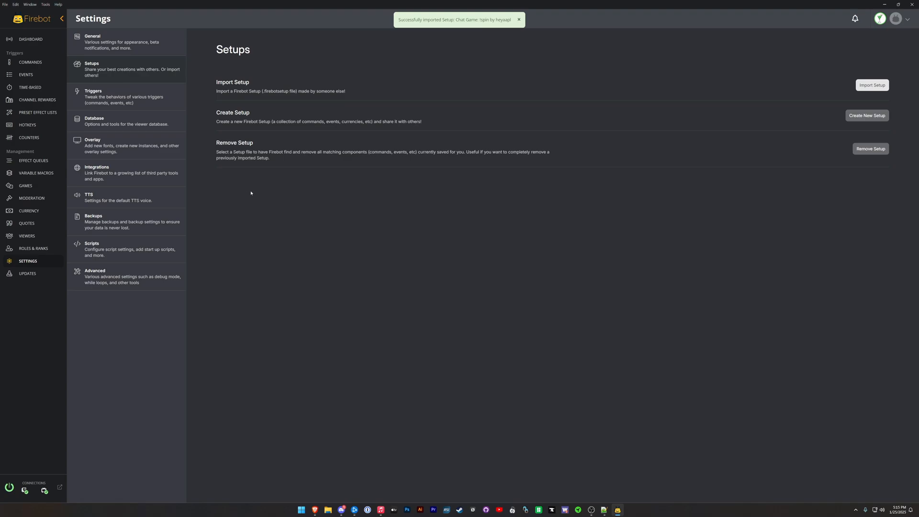
# Step: Open the imported !spin command from the Commands list for editing
pyautogui.click(31, 62)
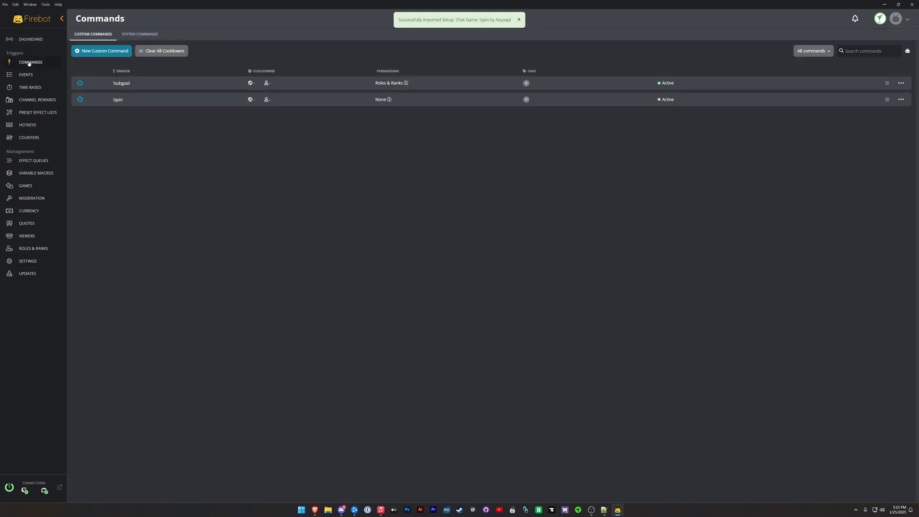
pyautogui.click(117, 98)
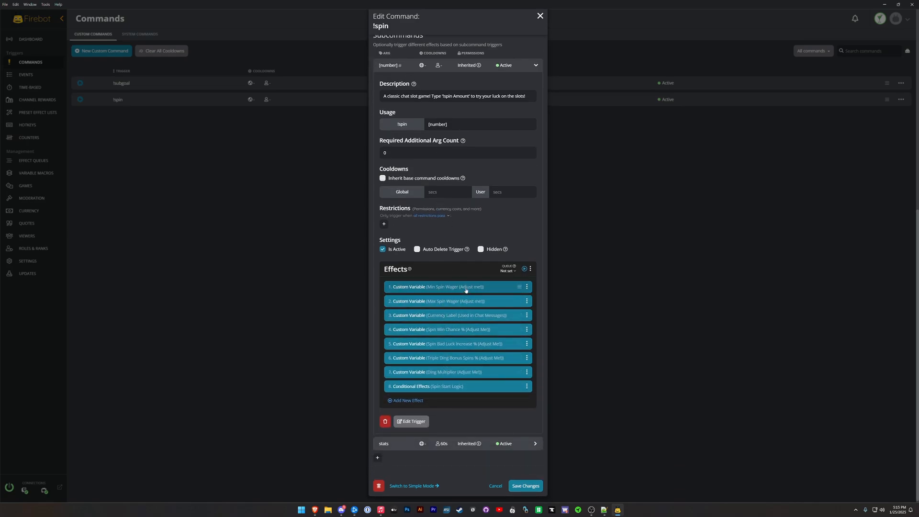
# Step: Inspect the Max Spin Wager variable and stats Chat effects, closing them without saving
pyautogui.click(437, 286)
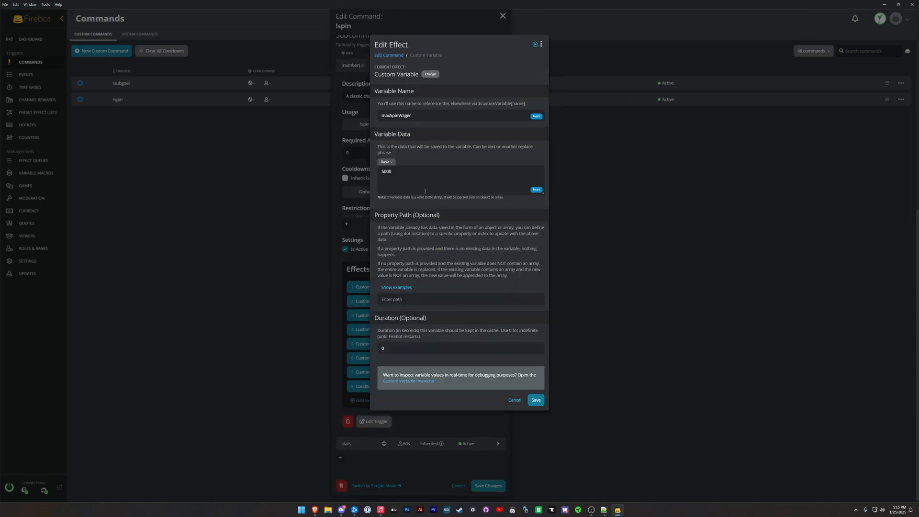
pyautogui.click(515, 400)
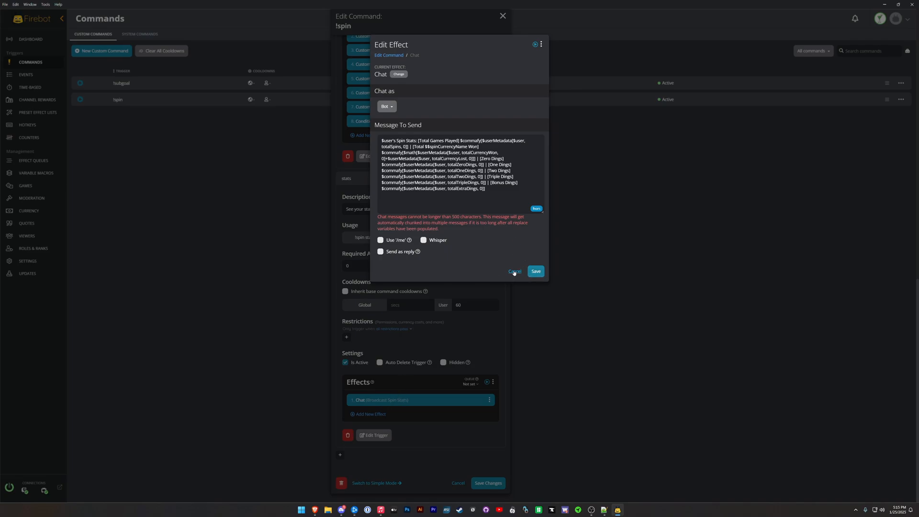
pyautogui.click(514, 271)
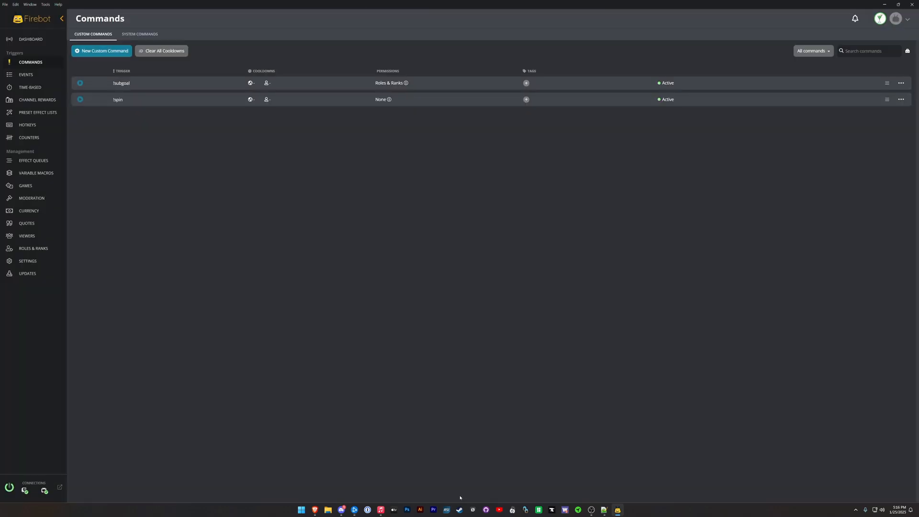
# Step: Save the broadcaster's 1000 Points balance on the Dashboard and send '!spin 1000' in chat
pyautogui.click(31, 39)
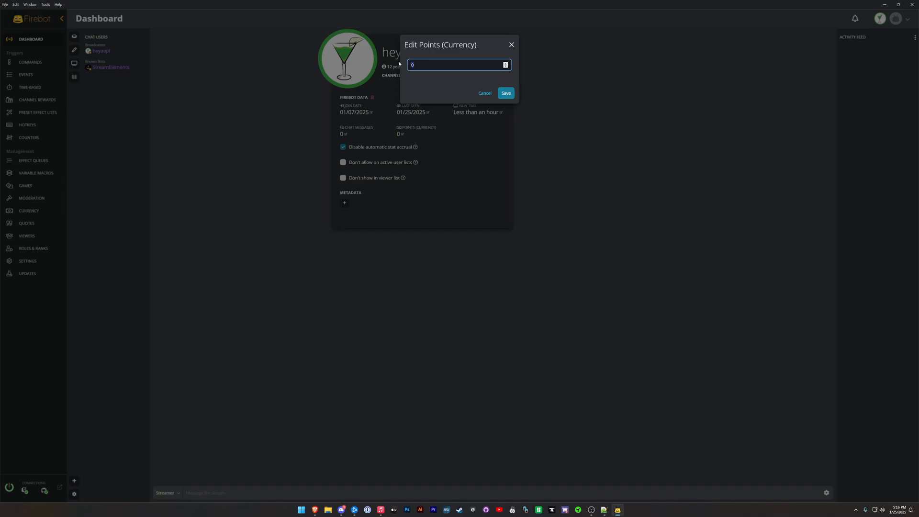
pyautogui.click(505, 92)
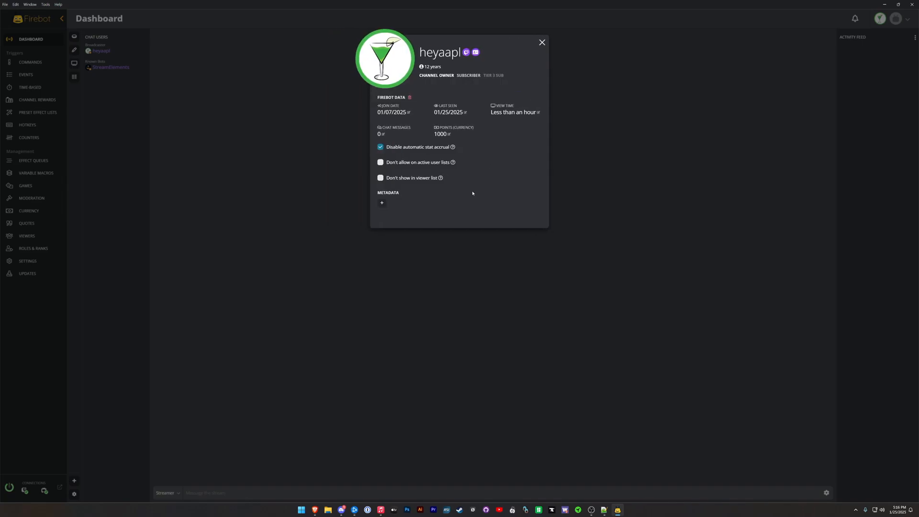
pyautogui.click(542, 42)
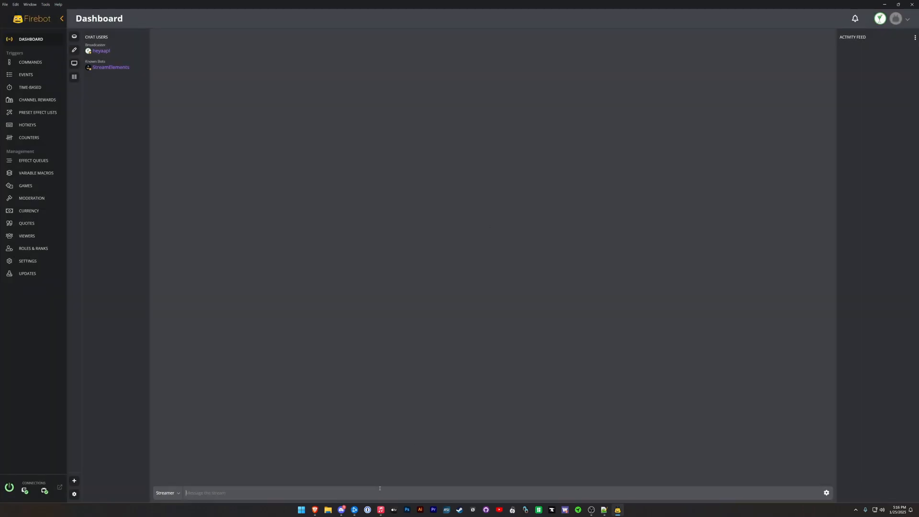
pyautogui.write('!spin 1000')
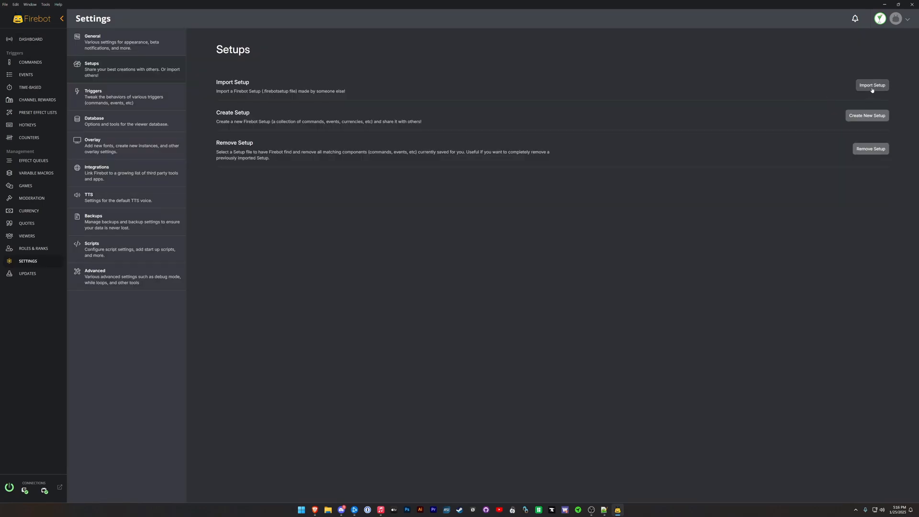
# Step: Load the 'Chat Game !Fort' setup file into the Import Setup dialog
pyautogui.click(872, 85)
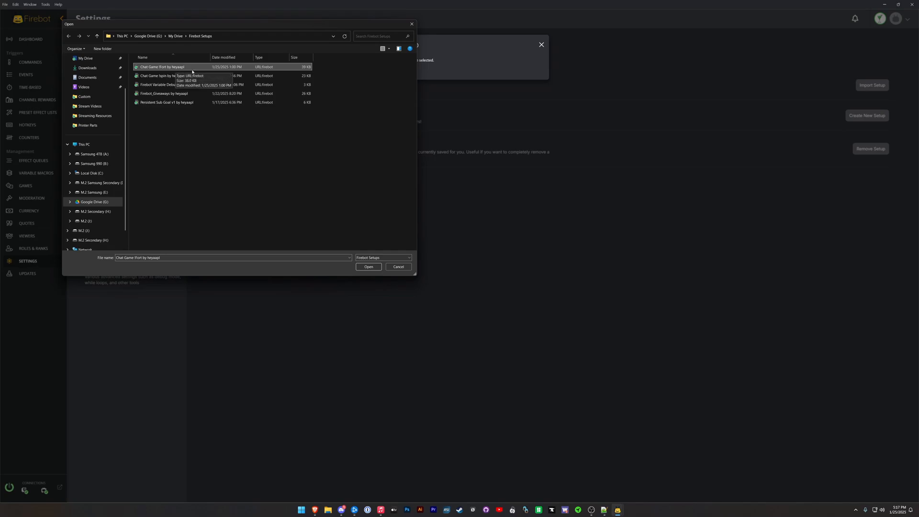
pyautogui.click(368, 268)
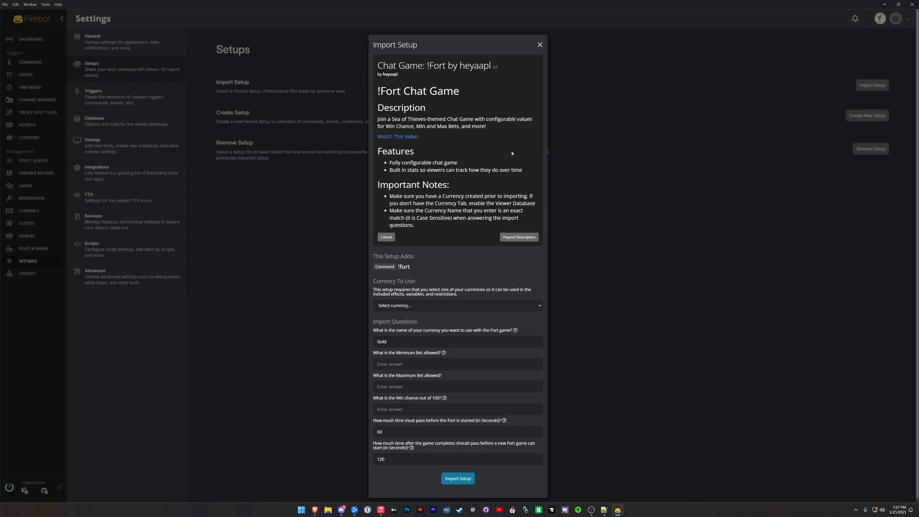
pyautogui.moveTo(318, 160)
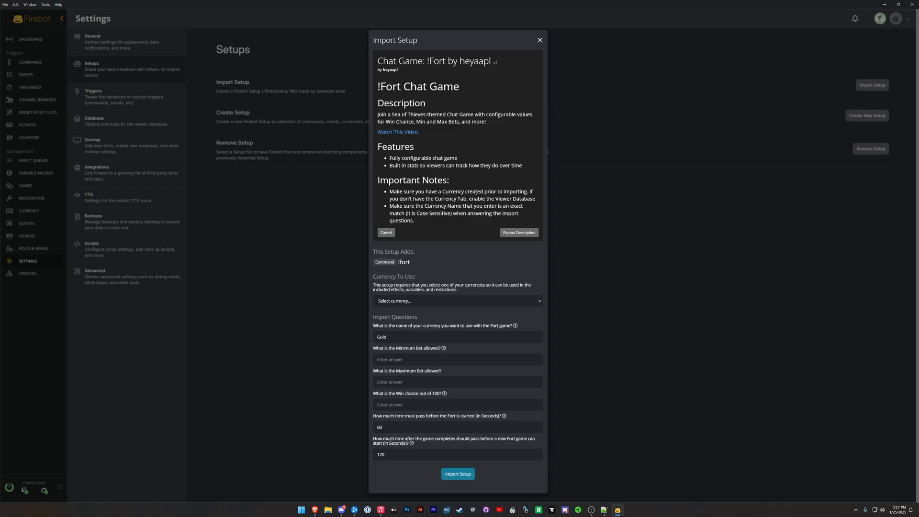
# Step: Answer the !Fort questions: Points currency, minimum bet 1, maximum bet 50000, win chance 50
pyautogui.click(457, 301)
pyautogui.write('P')
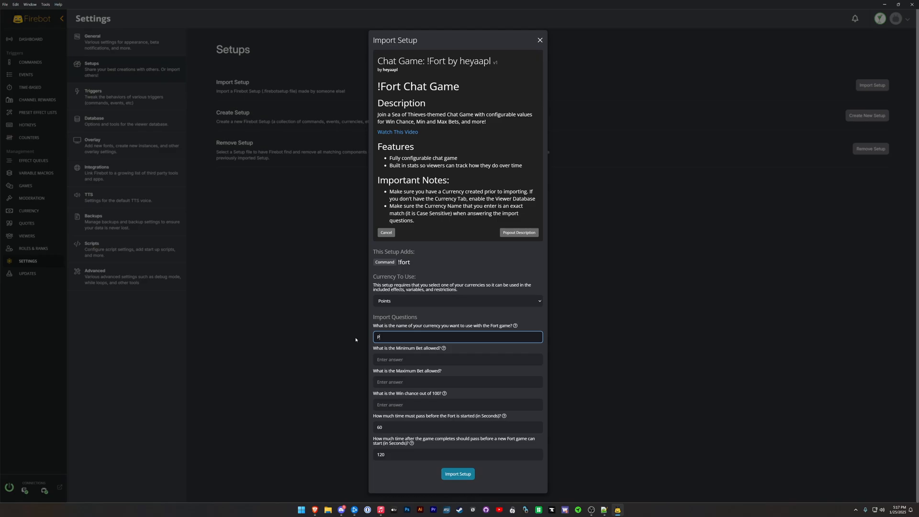
pyautogui.write('oints')
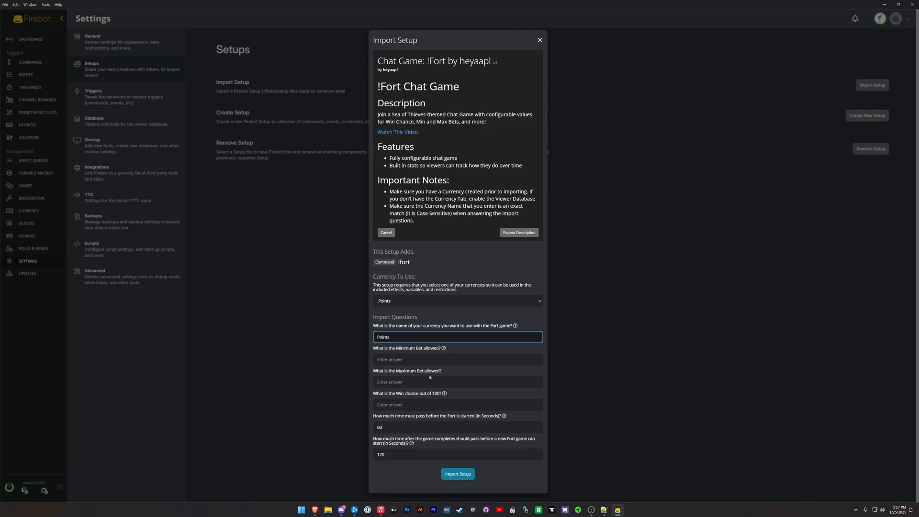
pyautogui.click(457, 359)
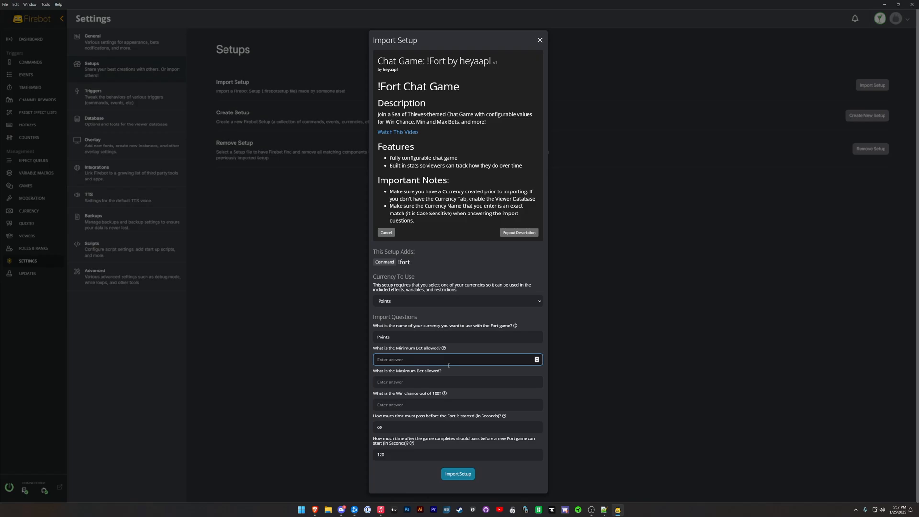
pyautogui.write('1')
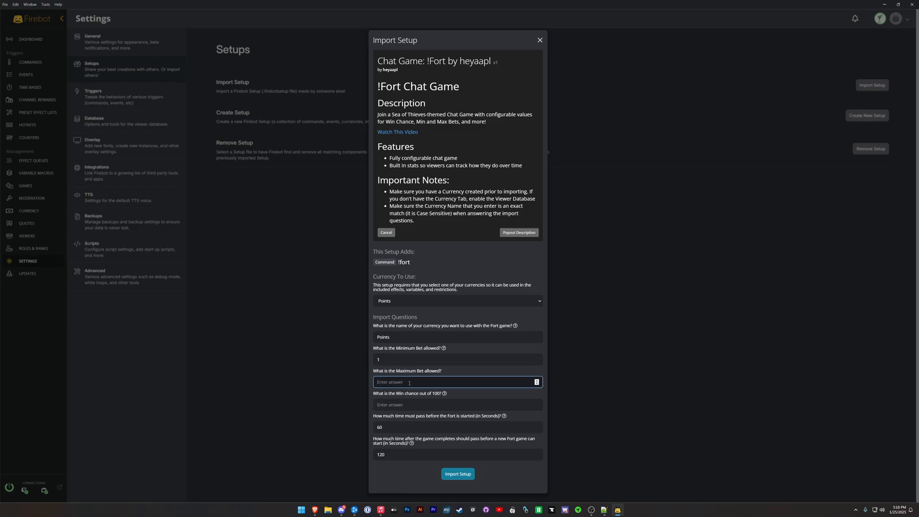
pyautogui.write('50000')
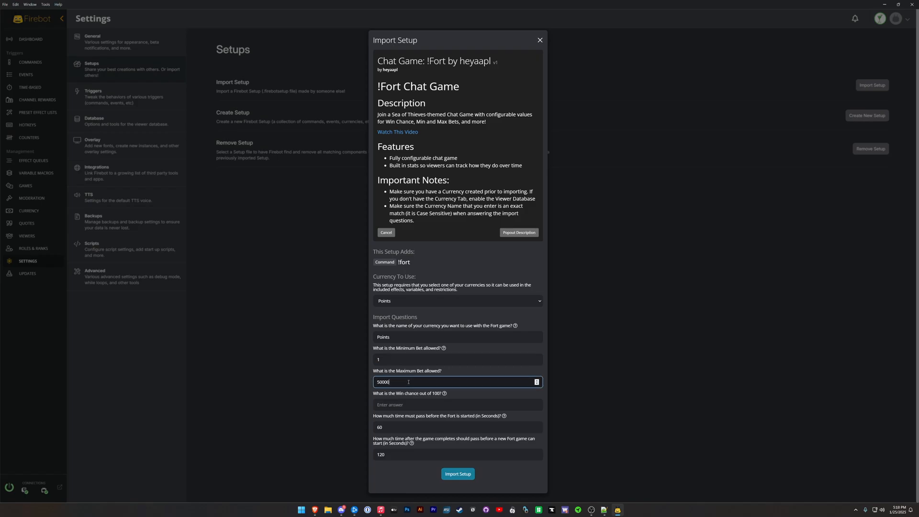
pyautogui.moveTo(443, 394)
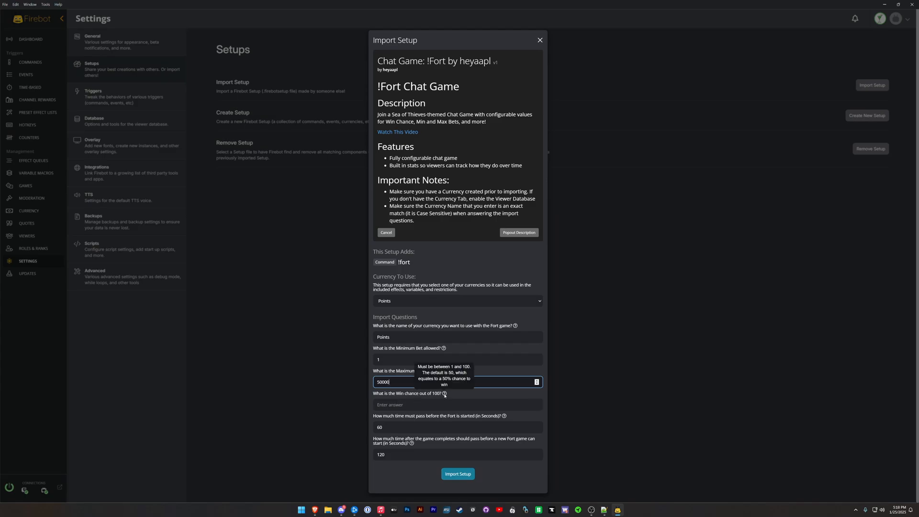
pyautogui.write('50')
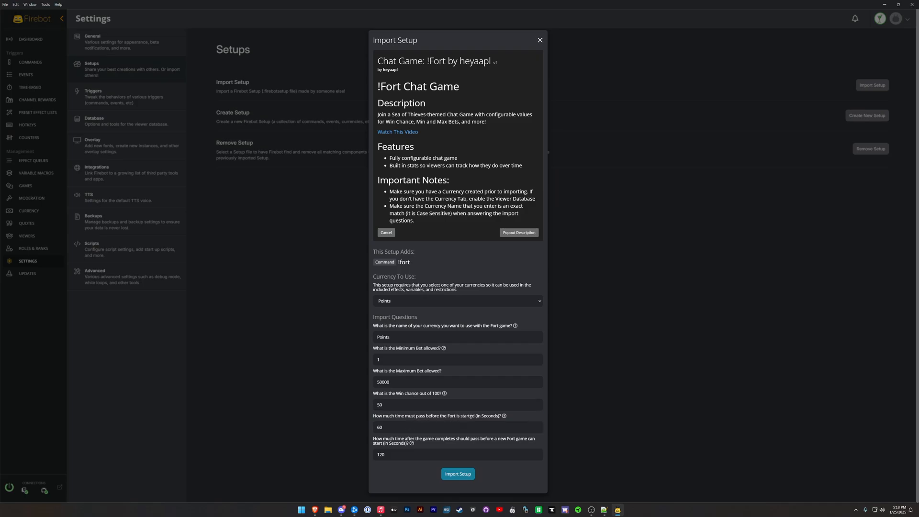
pyautogui.moveTo(427, 423)
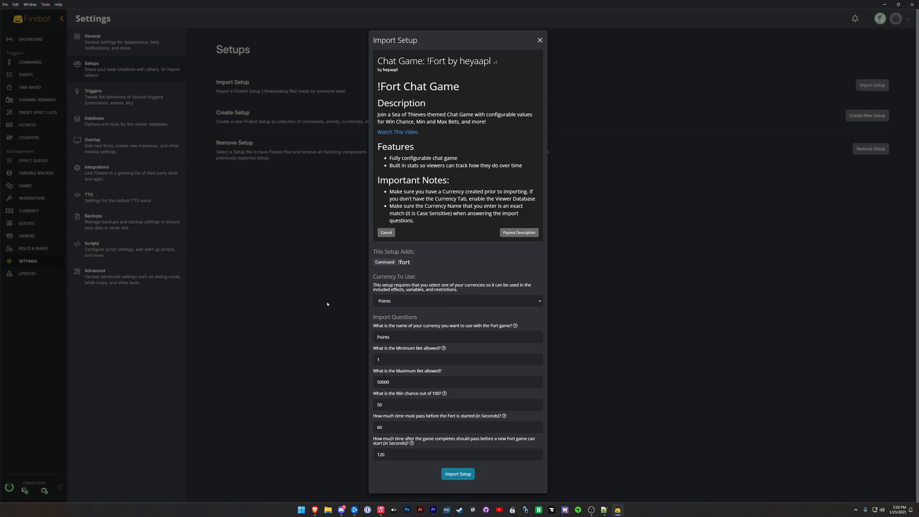
pyautogui.moveTo(391, 436)
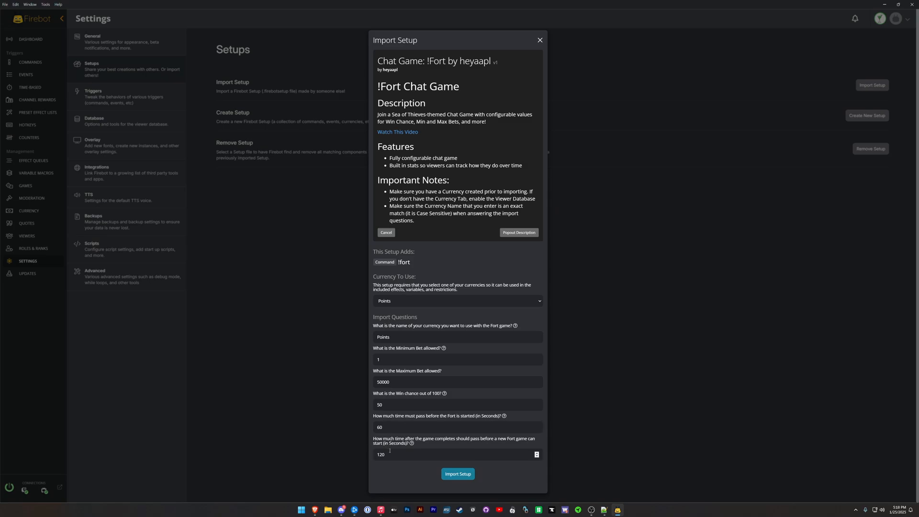
# Step: Confirm the 120-second new-game cooldown and import the !Fort setup
pyautogui.click(458, 454)
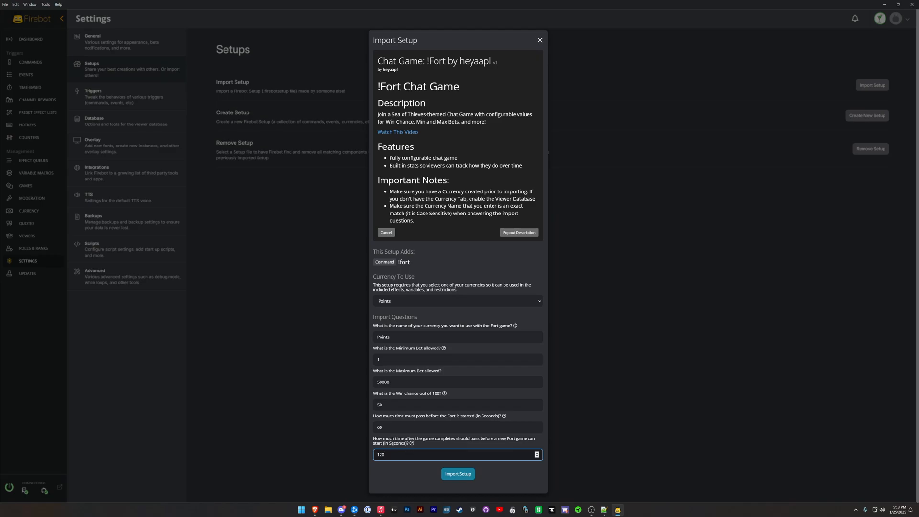
pyautogui.click(458, 474)
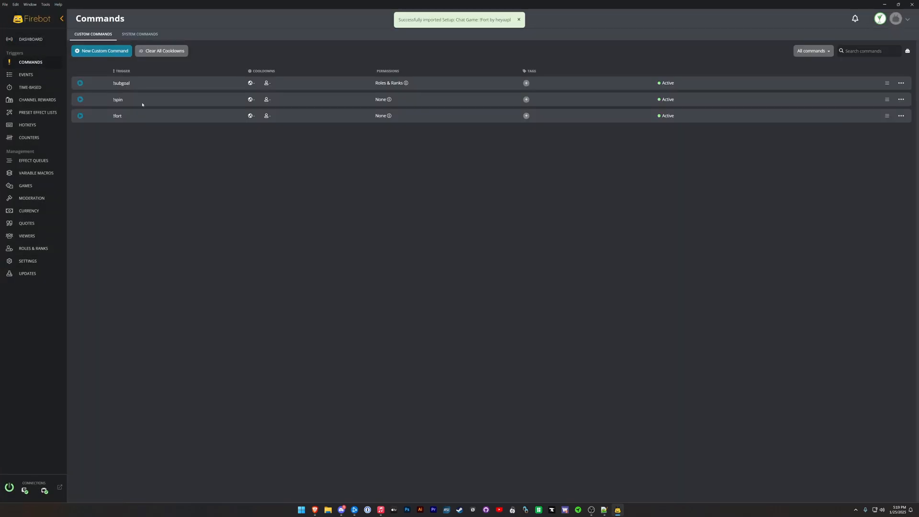
# Step: Review the !fort subcommands, dismissing the stats Chat effect unchanged, and reach the fallback Conditional Effects
pyautogui.click(116, 116)
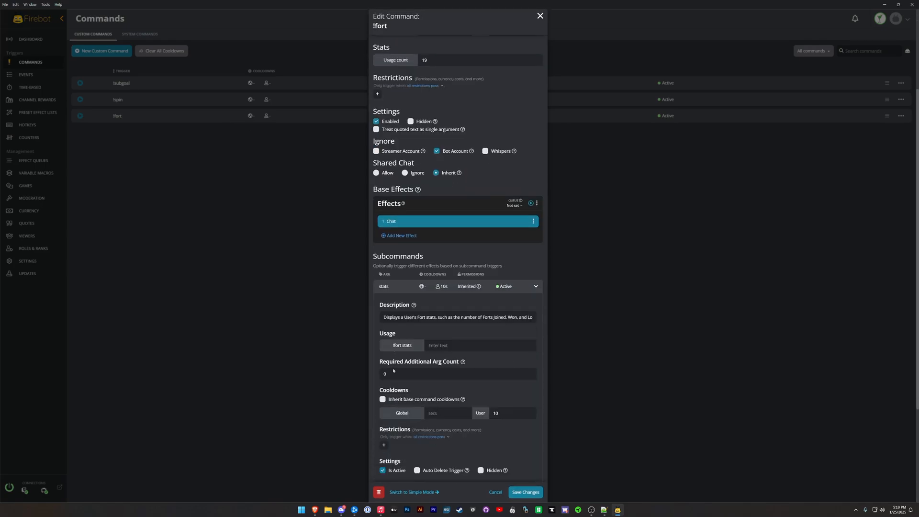
pyautogui.scroll(-3)
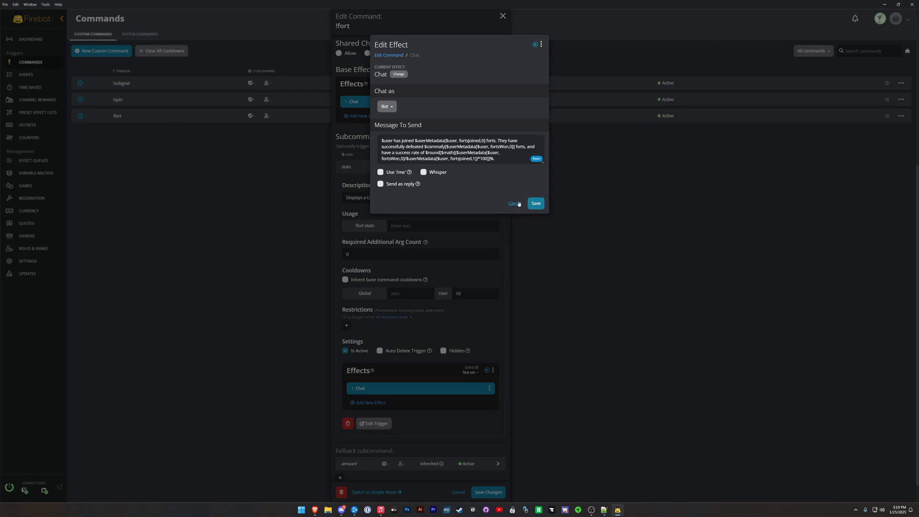
pyautogui.click(514, 203)
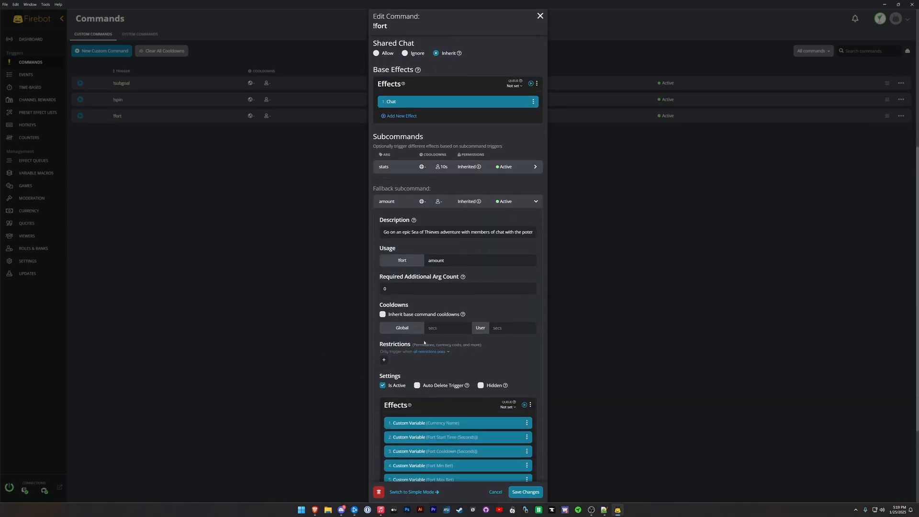
pyautogui.scroll(-3)
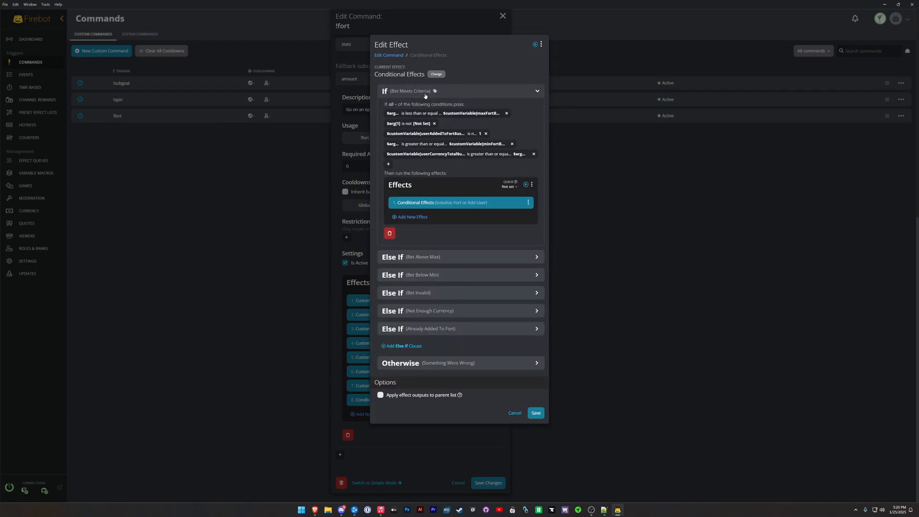
# Step: Inspect the Initialize Fort or Add User effect with its Initialize Fort branch expanded
pyautogui.click(441, 202)
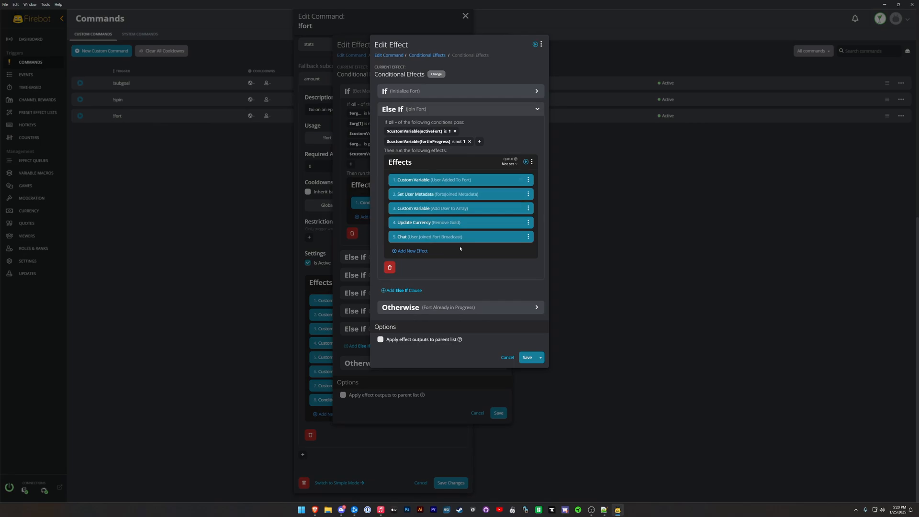
pyautogui.click(459, 91)
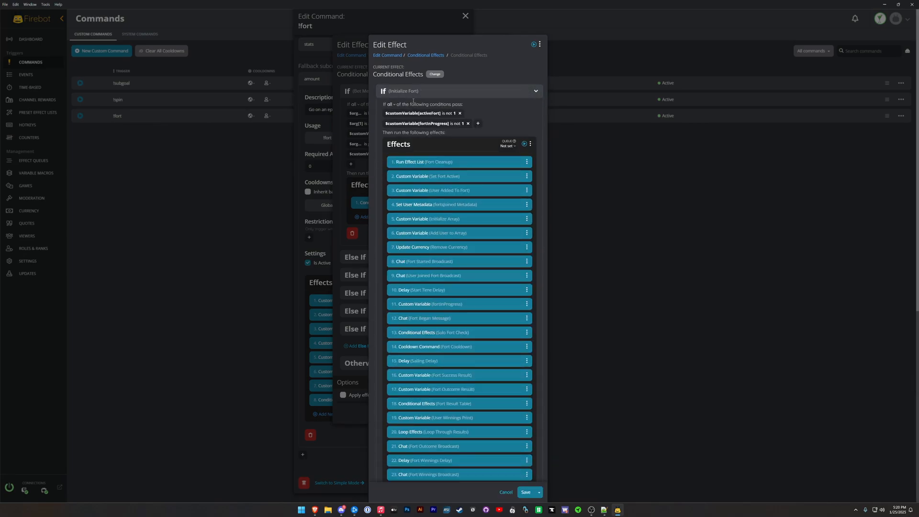
pyautogui.scroll(-3)
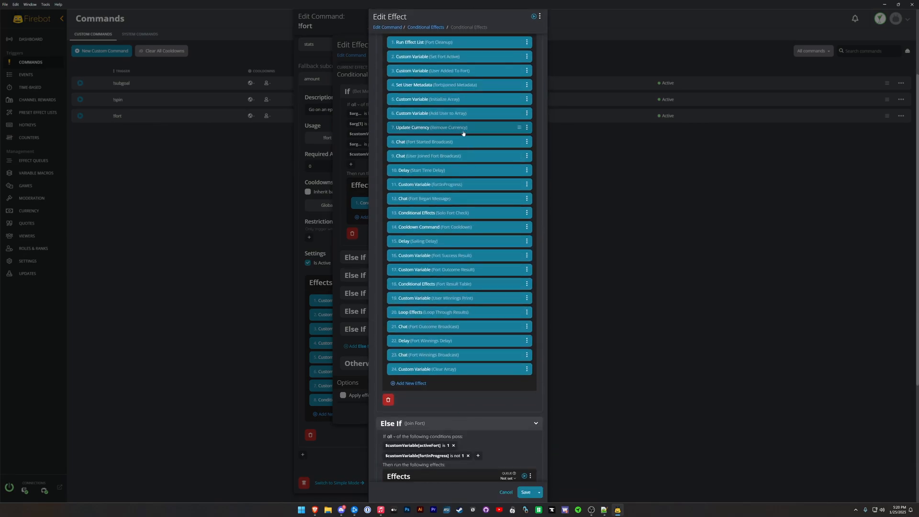
pyautogui.scroll(-3)
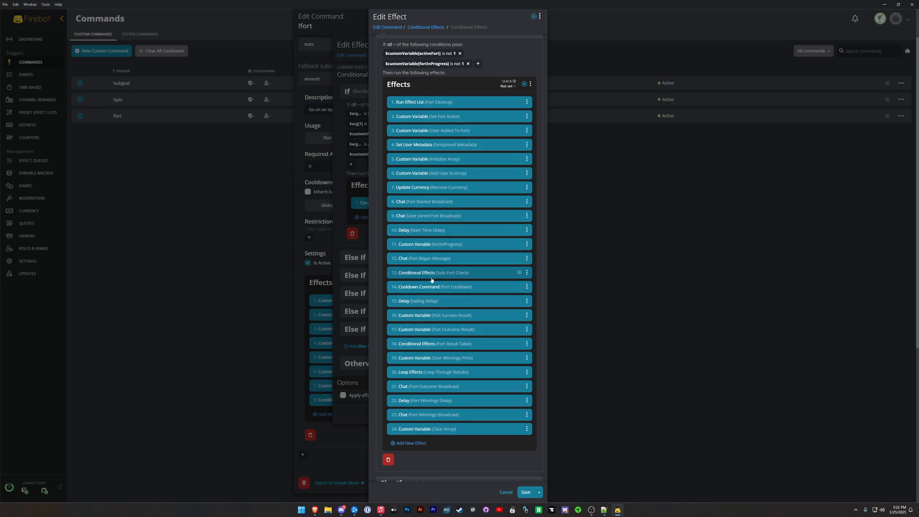
# Step: Check the Solo Fort Check win-chance variable (0.2), then cancel back to the commands list
pyautogui.click(434, 273)
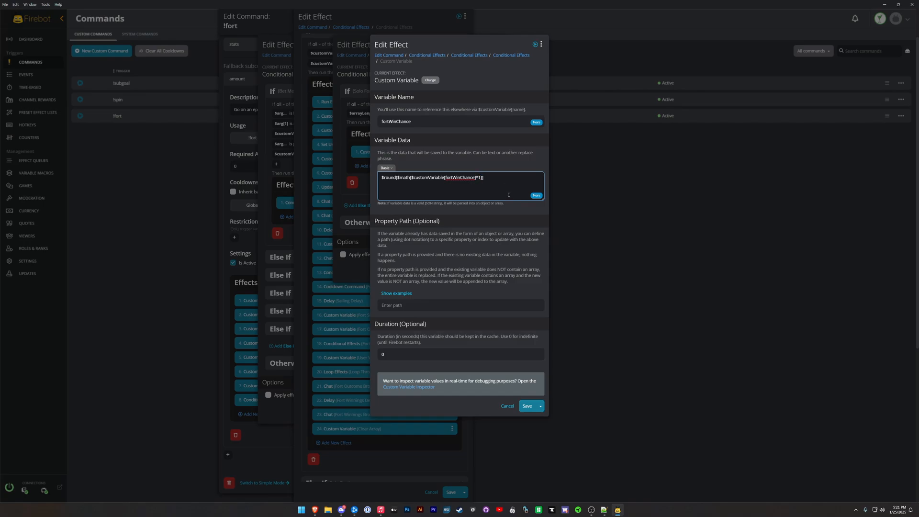
pyautogui.write('0.2')
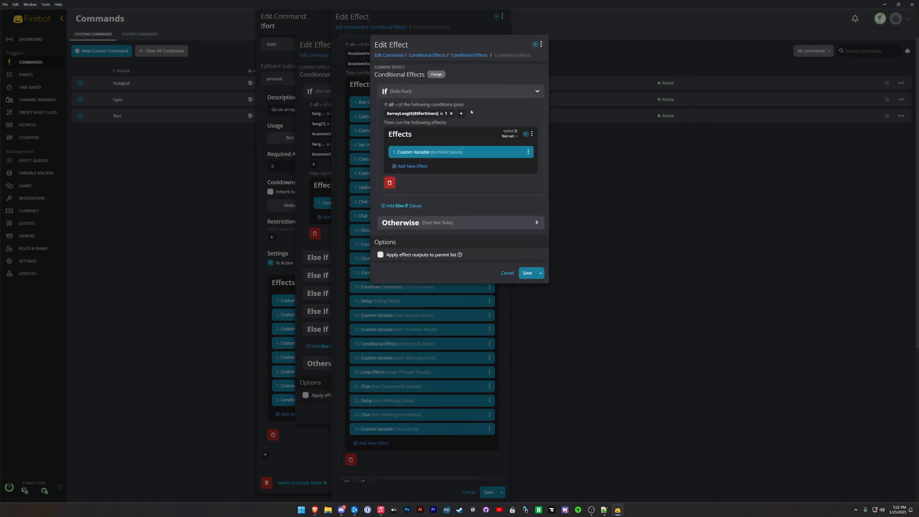
pyautogui.click(459, 222)
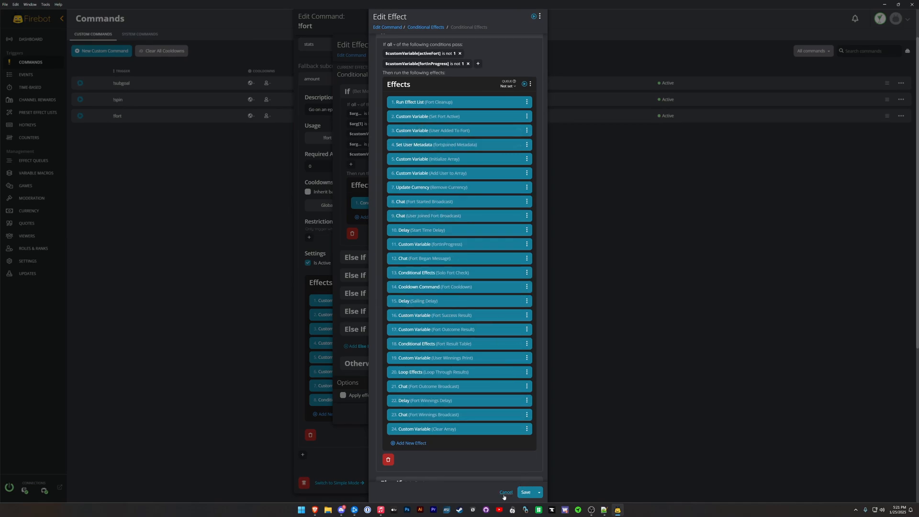
pyautogui.click(506, 492)
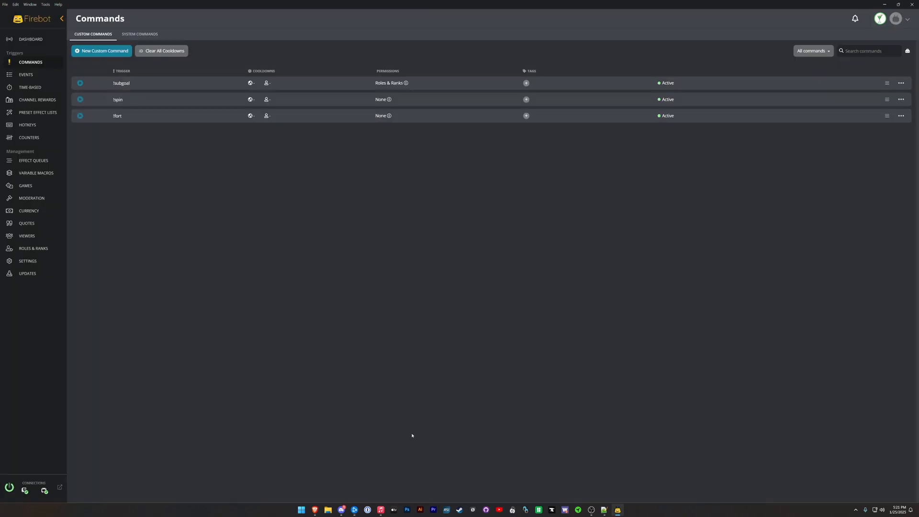
# Step: Send '!fort 1000' in the dashboard chat to start a fort voyage with a 1000-point bet
pyautogui.click(26, 75)
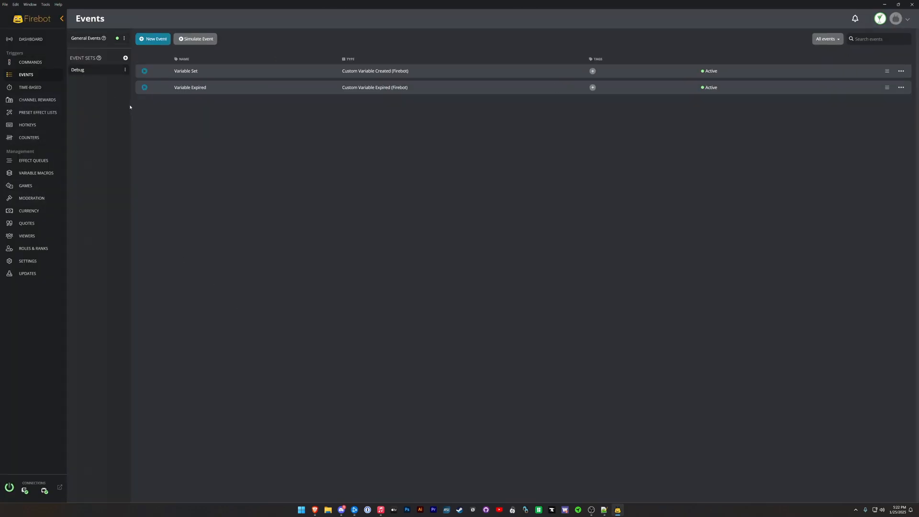
pyautogui.click(31, 38)
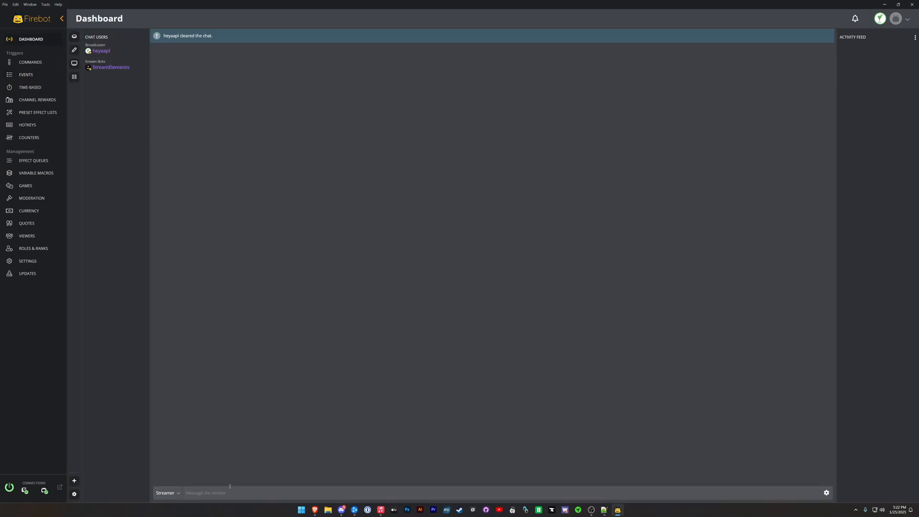
pyautogui.write('!fort 1000')
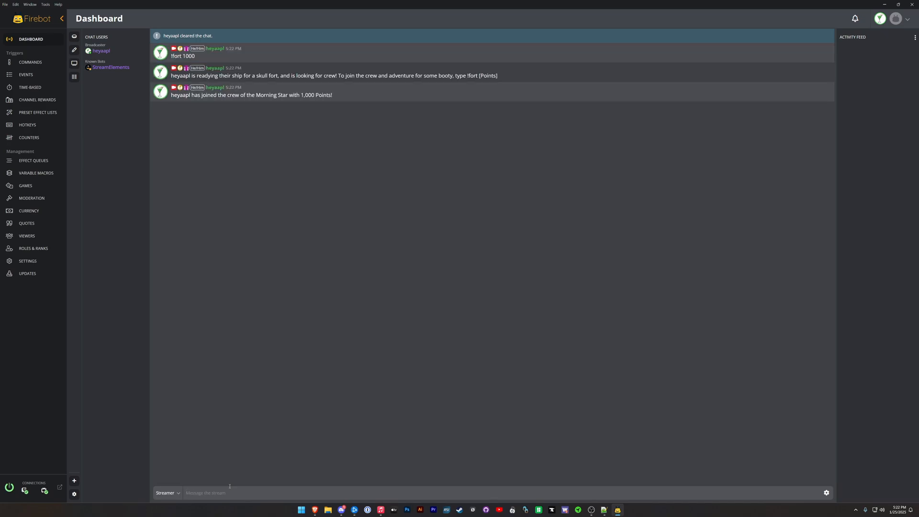
pyautogui.moveTo(236, 179)
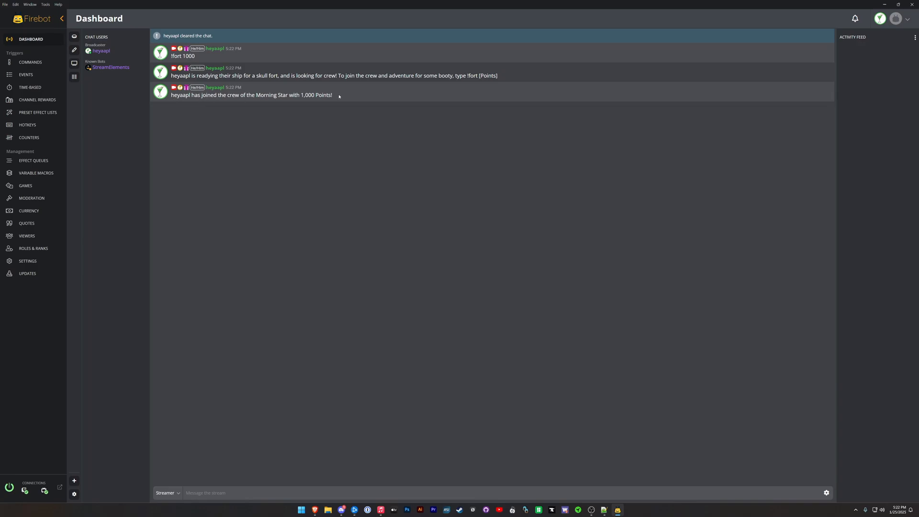
pyautogui.moveTo(345, 156)
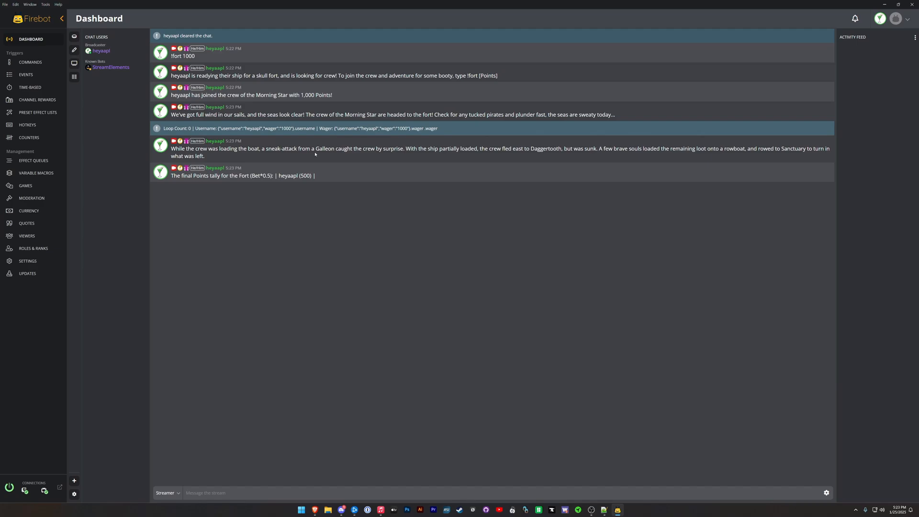
pyautogui.moveTo(293, 173)
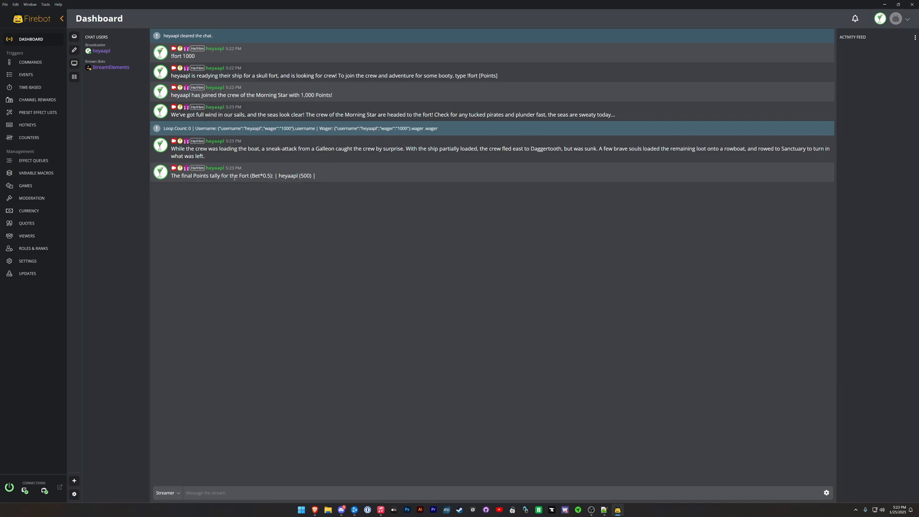
pyautogui.moveTo(277, 201)
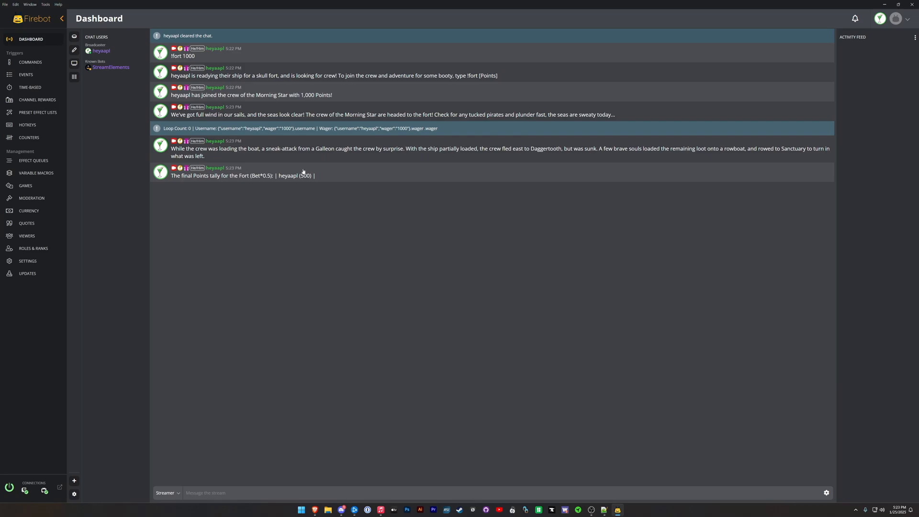
pyautogui.moveTo(229, 186)
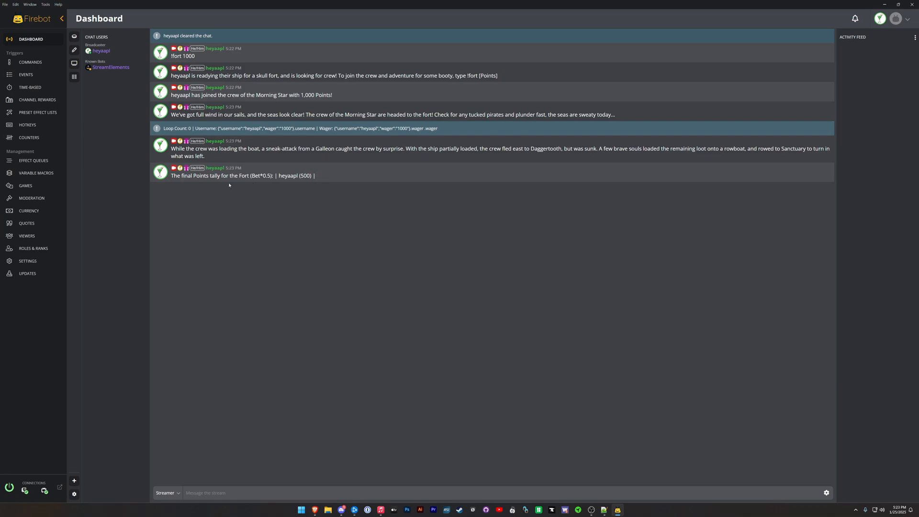